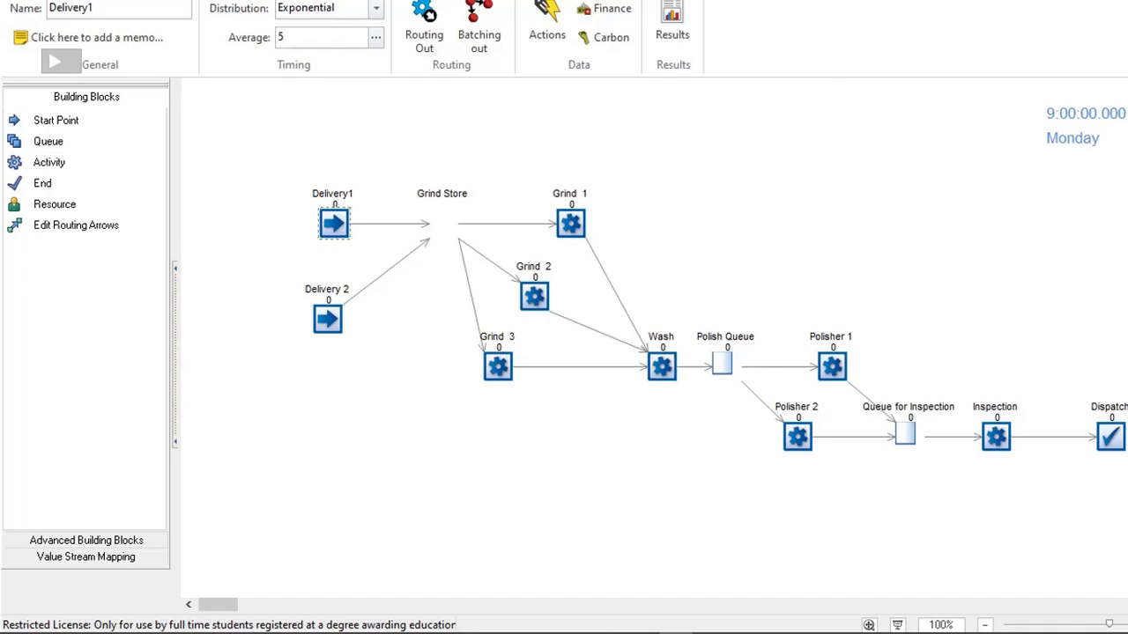
mouse_move(297, 463)
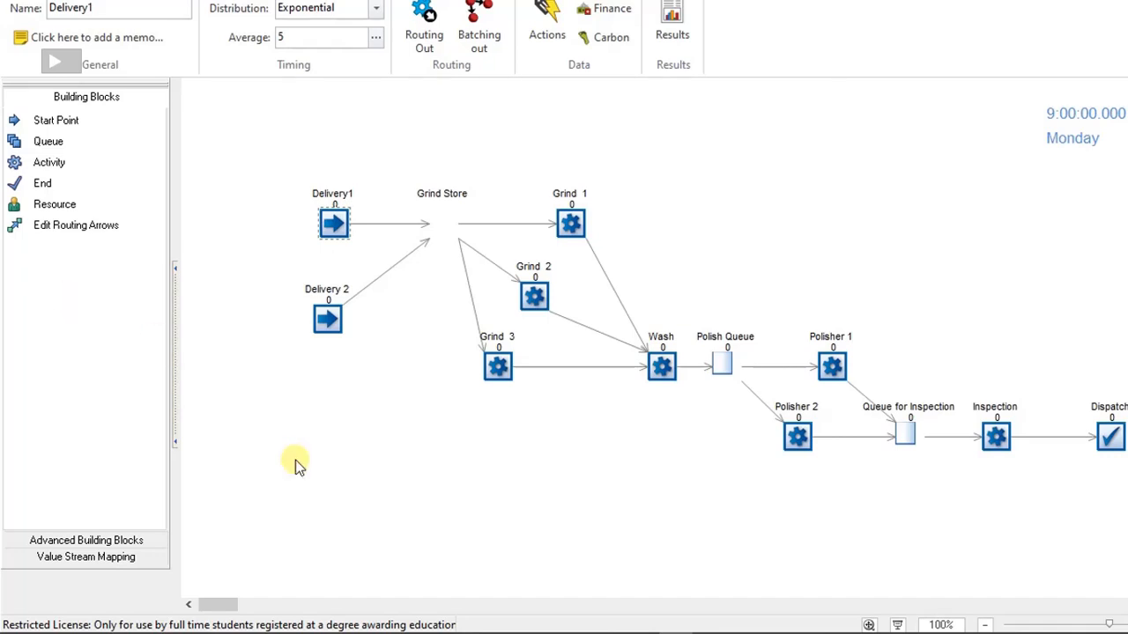
Step: Open Delivery1's start point properties and its label Actions listing Image, SurfaceType and Urgency
left_click(333, 223)
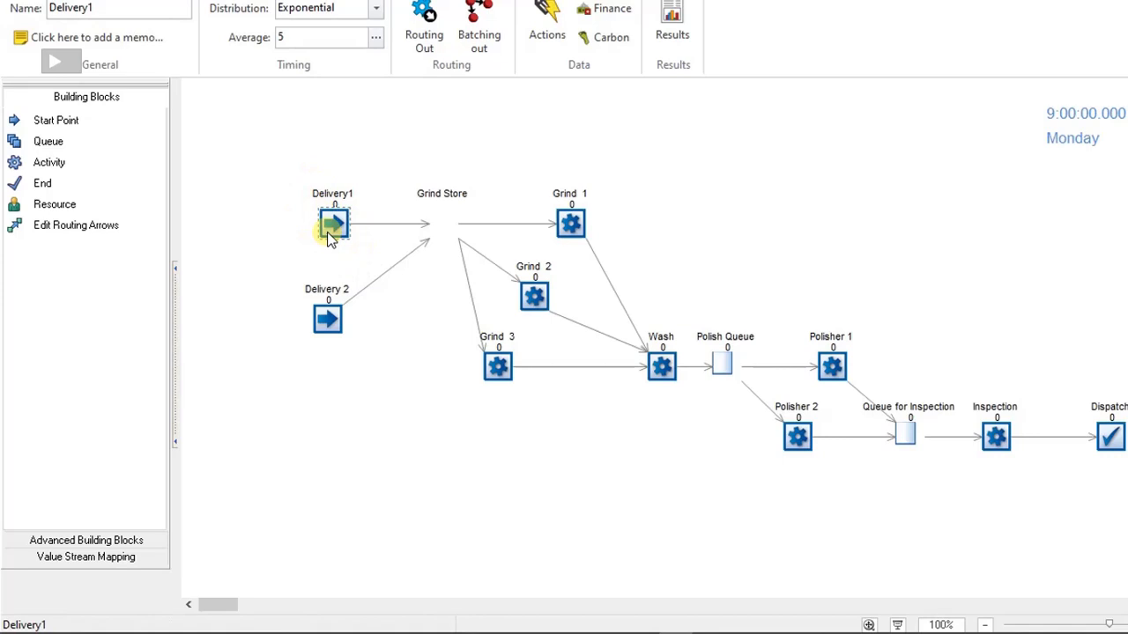
left_click(332, 223)
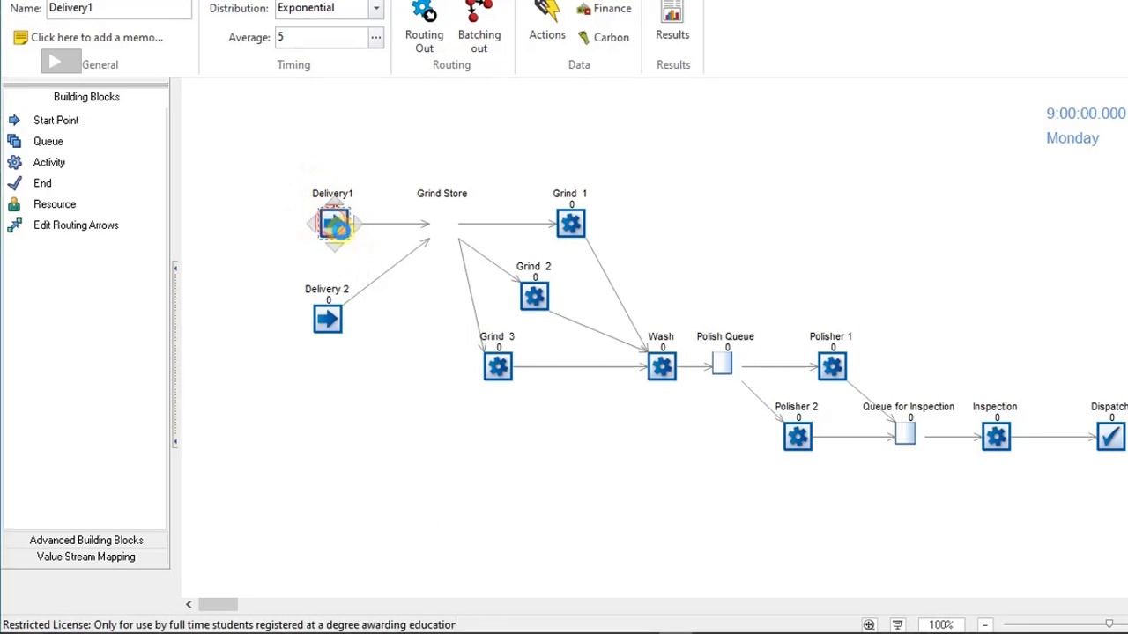
double_click(332, 223)
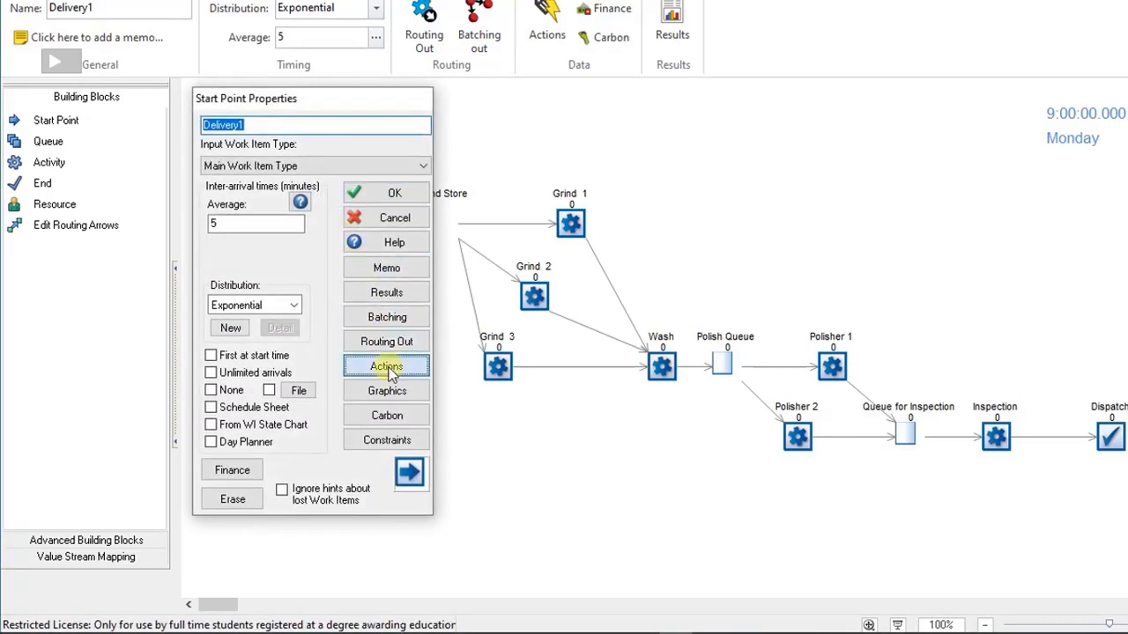
left_click(386, 366)
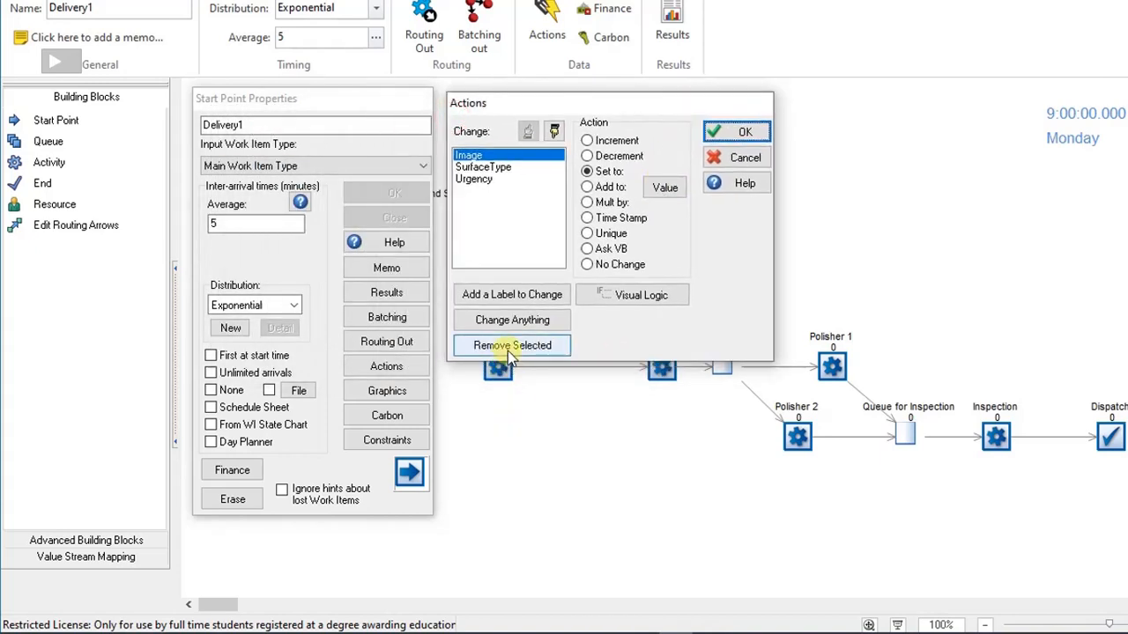
mouse_move(512, 294)
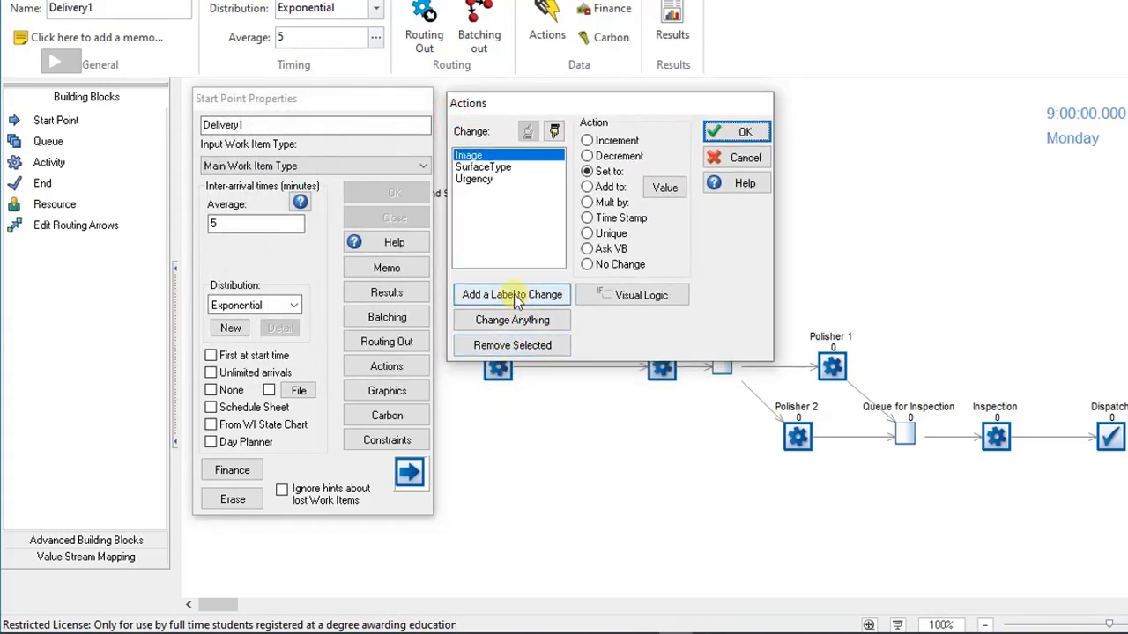
Step: Add a new Number-type label, Label 5, to the labels Delivery1 changes
left_click(512, 294)
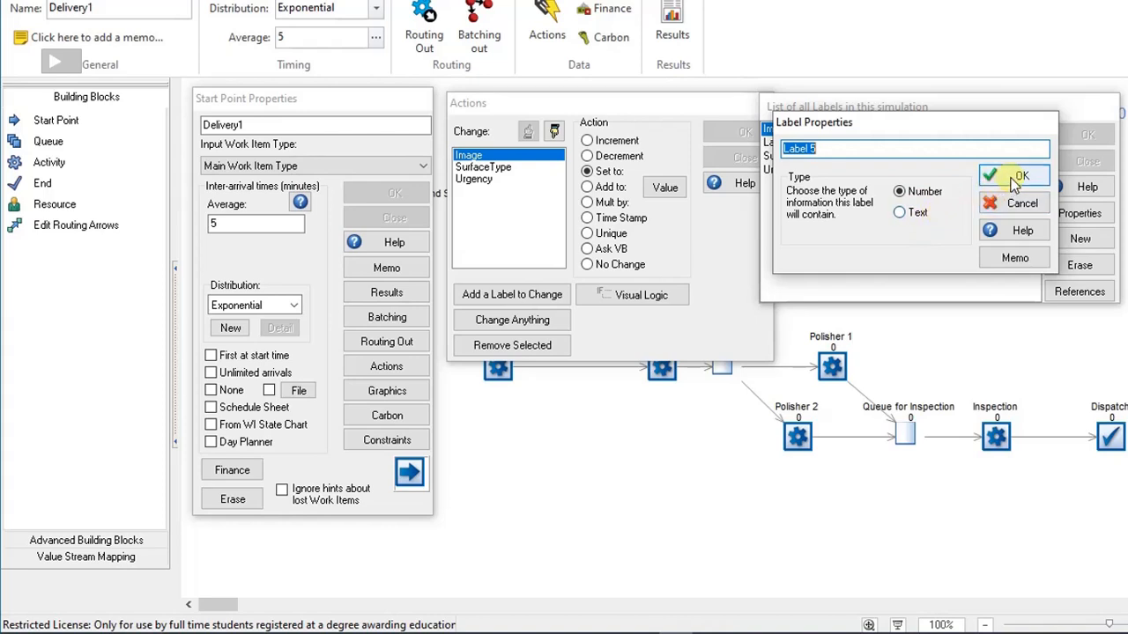
left_click(1021, 175)
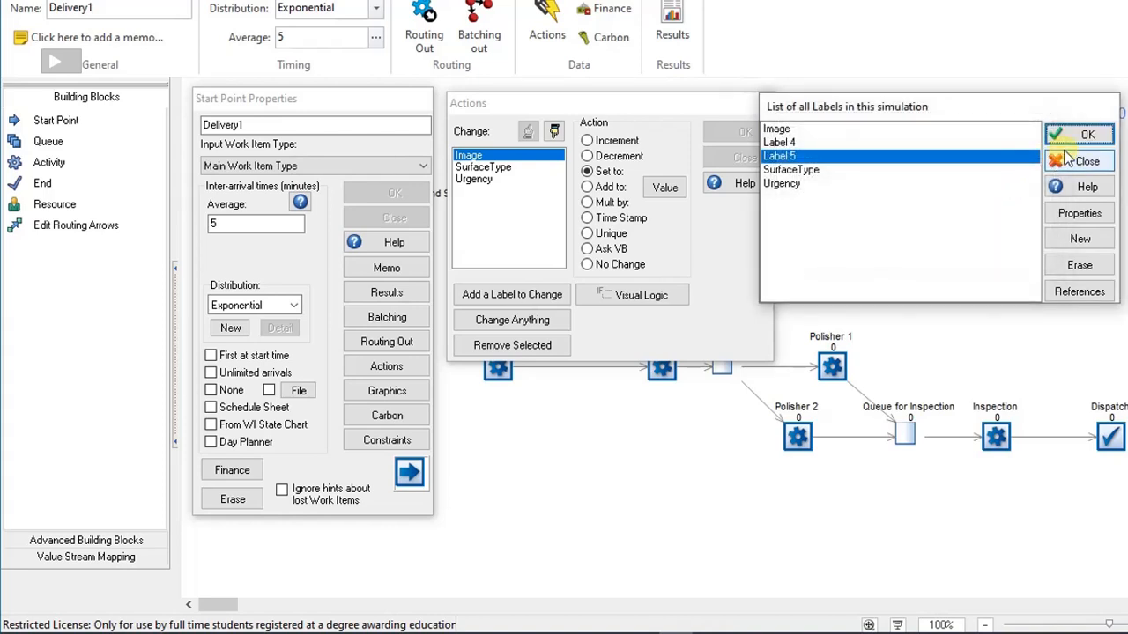
mouse_move(862, 163)
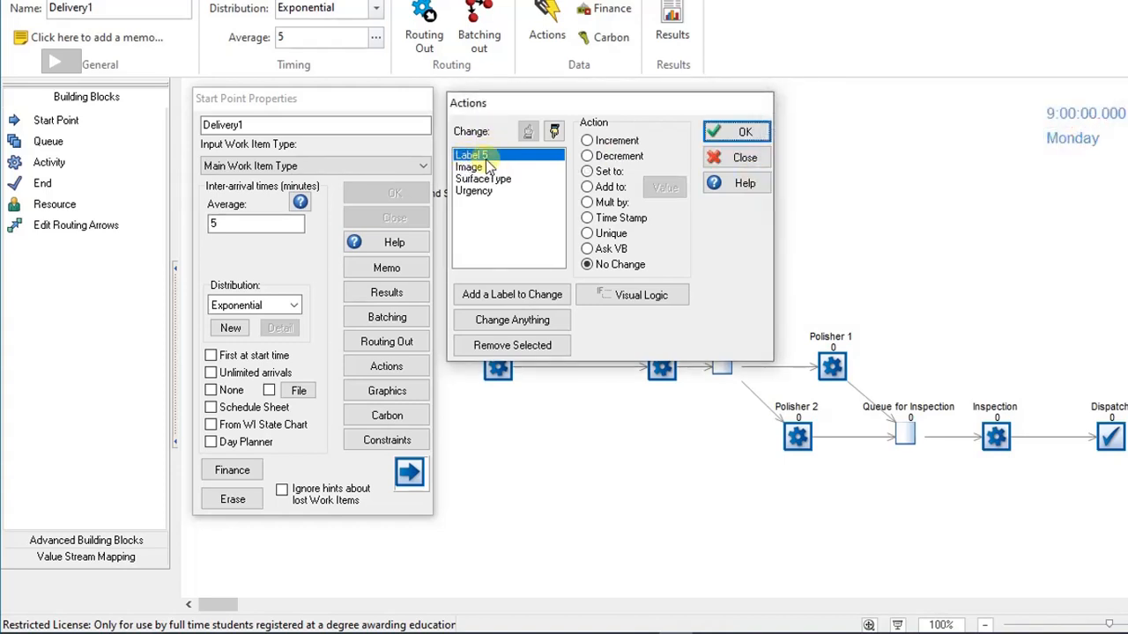
mouse_move(493, 168)
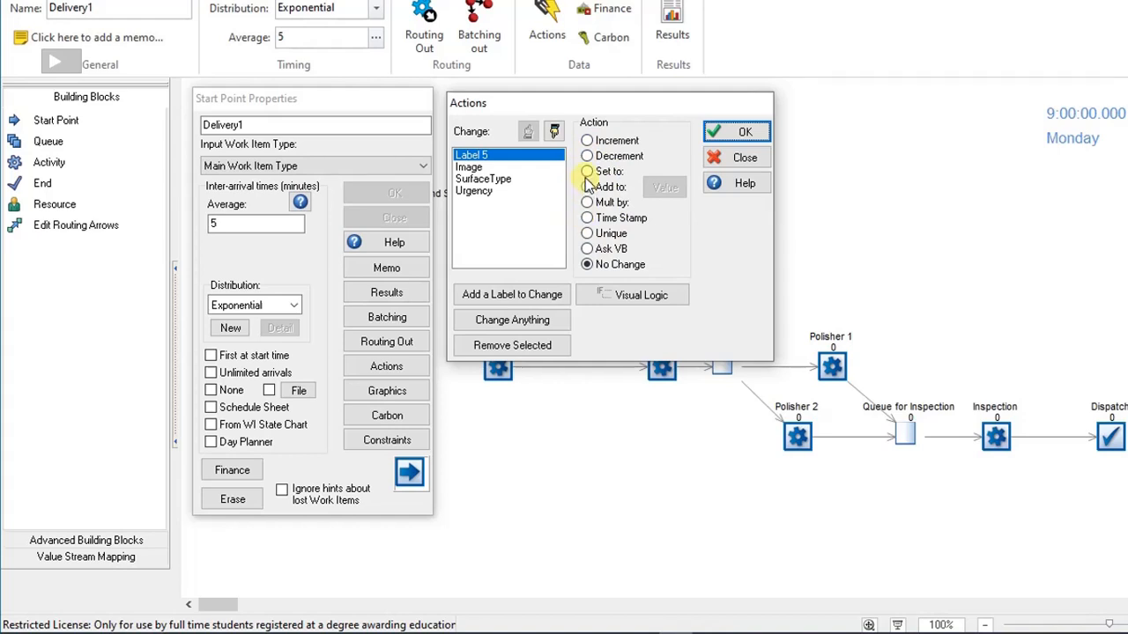
Step: Set Label 5 to a fixed value of 10 in Delivery1's label actions and confirm
left_click(587, 171)
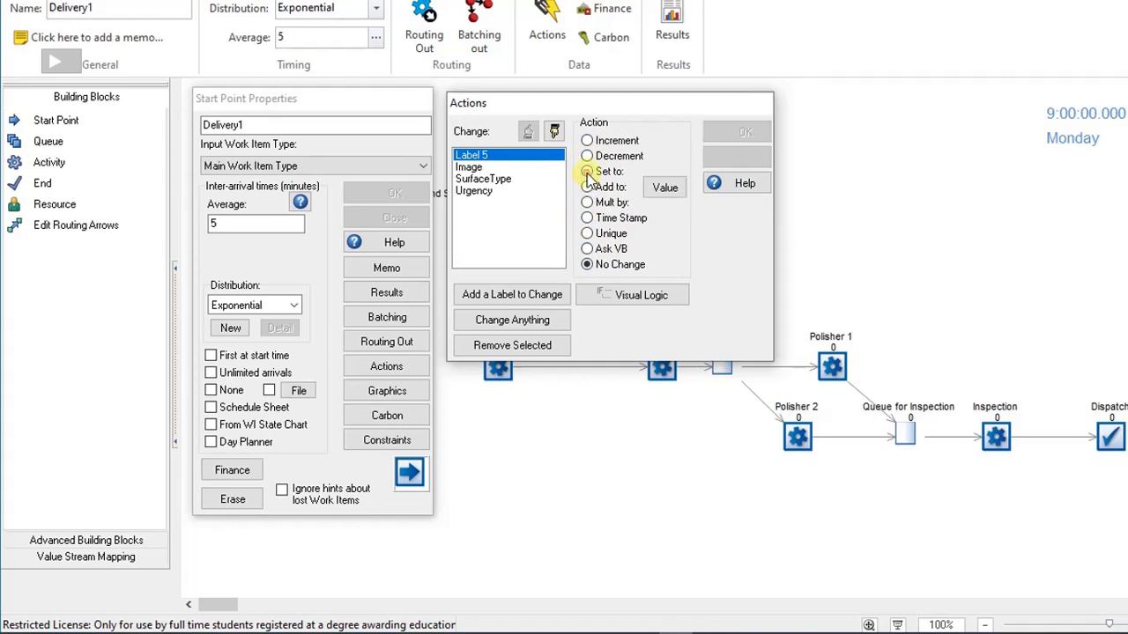
left_click(664, 186)
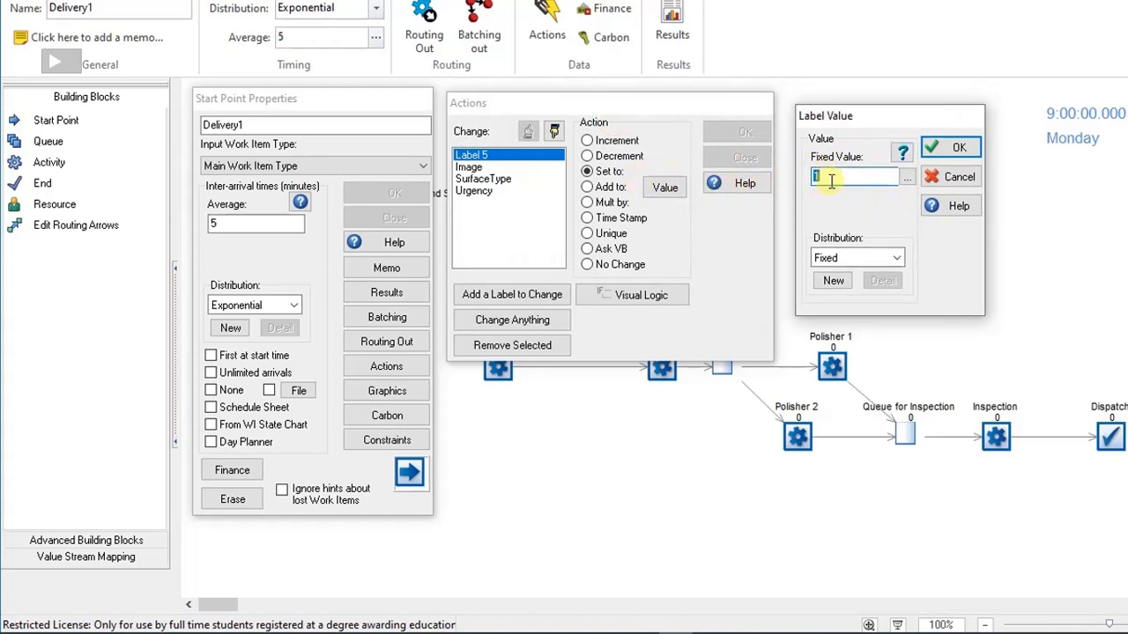
type("1")
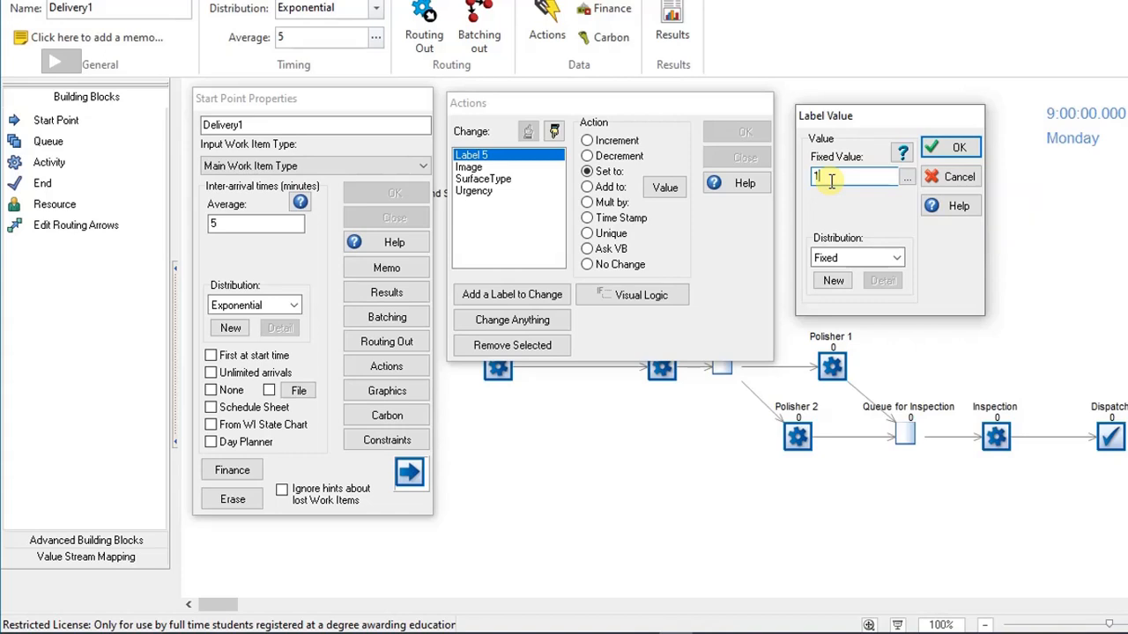
type("0")
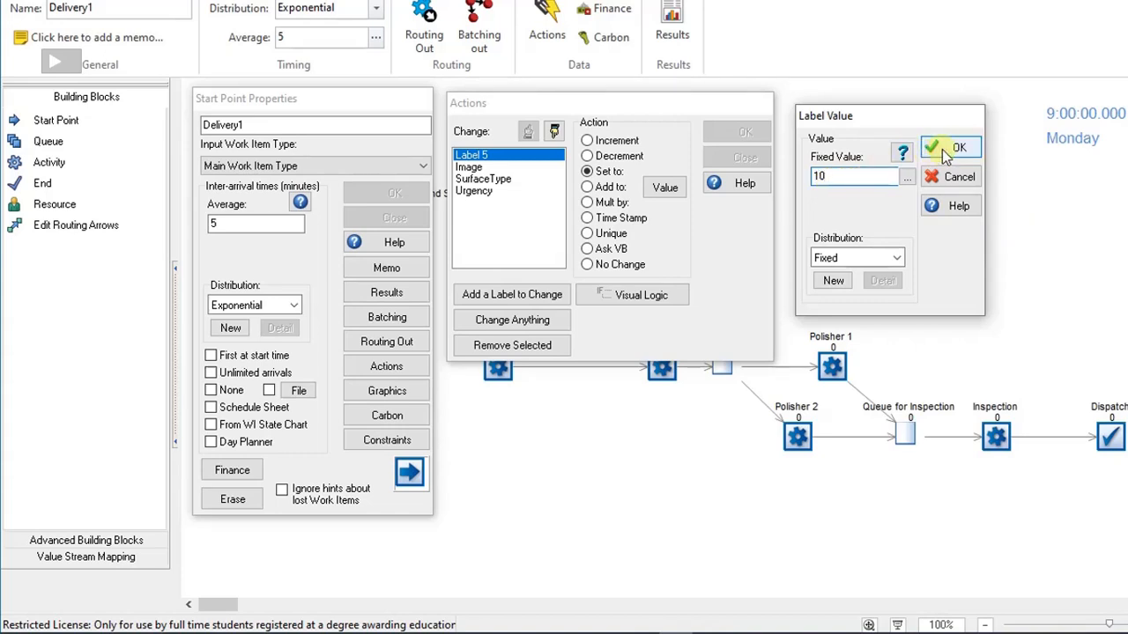
left_click(950, 147)
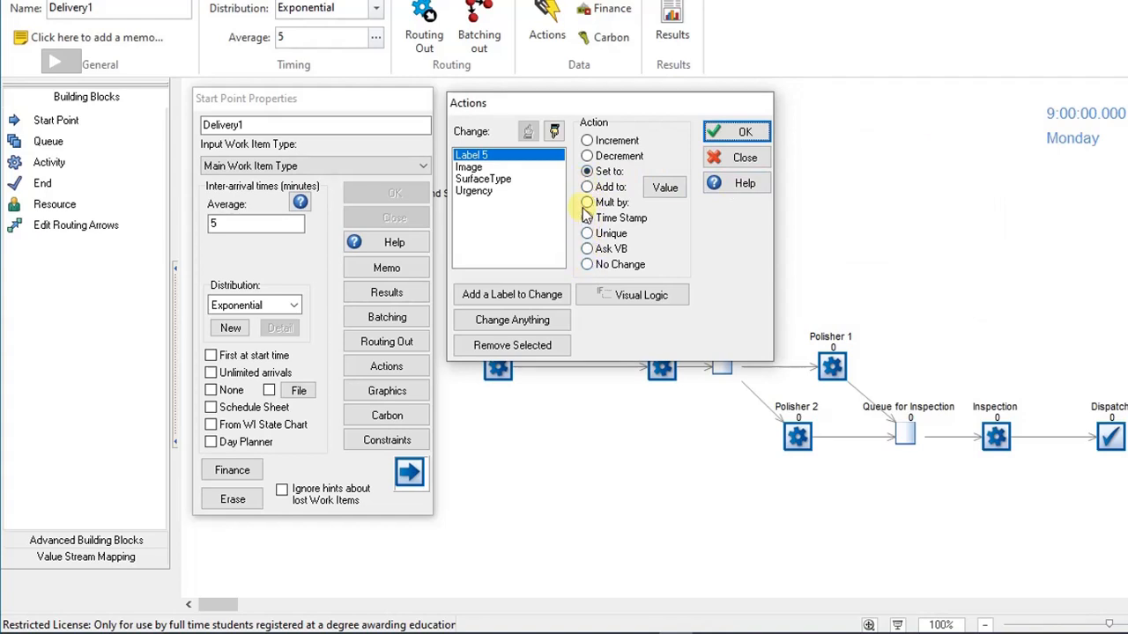
mouse_move(621, 227)
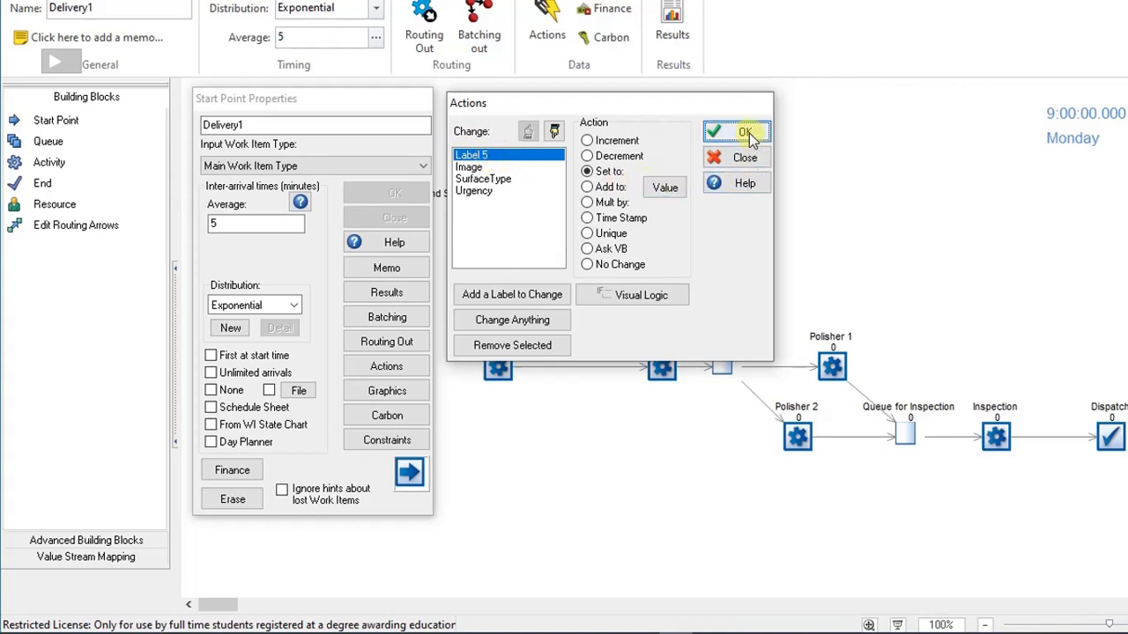
left_click(748, 131)
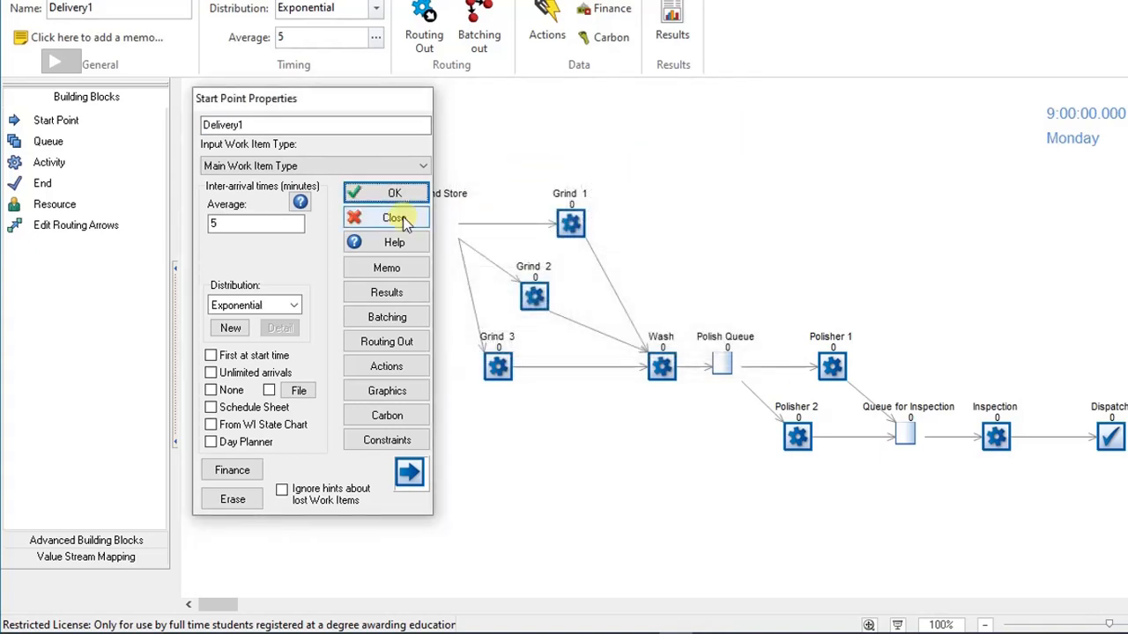
mouse_move(394, 193)
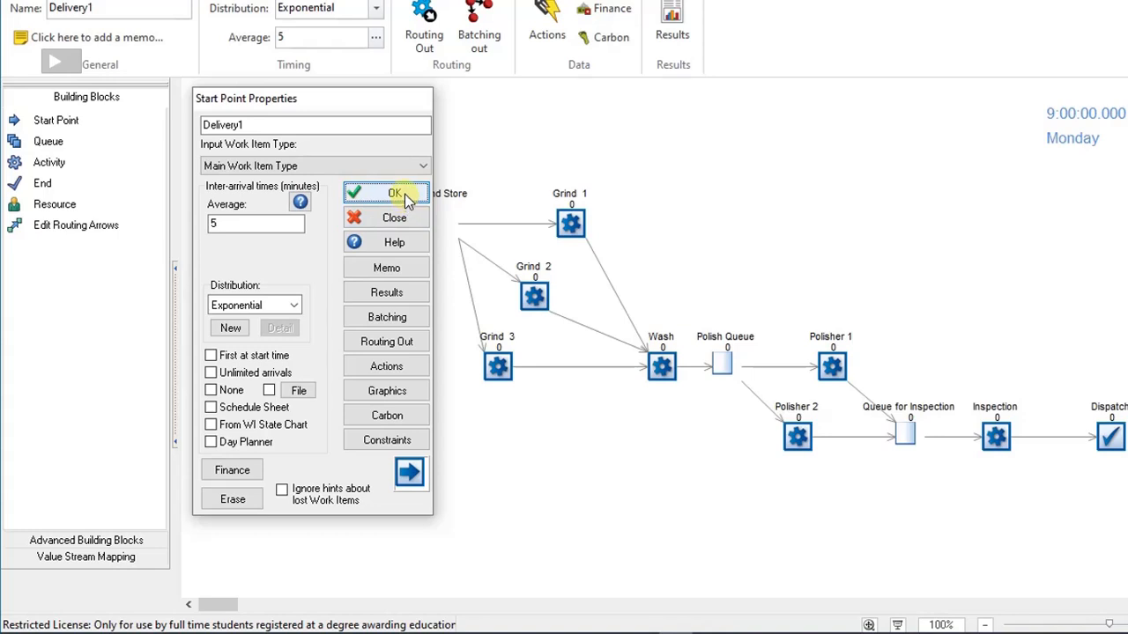
Step: Close Delivery1, then set Delivery 2's Urgency label to a fixed value of 60 and save
left_click(394, 193)
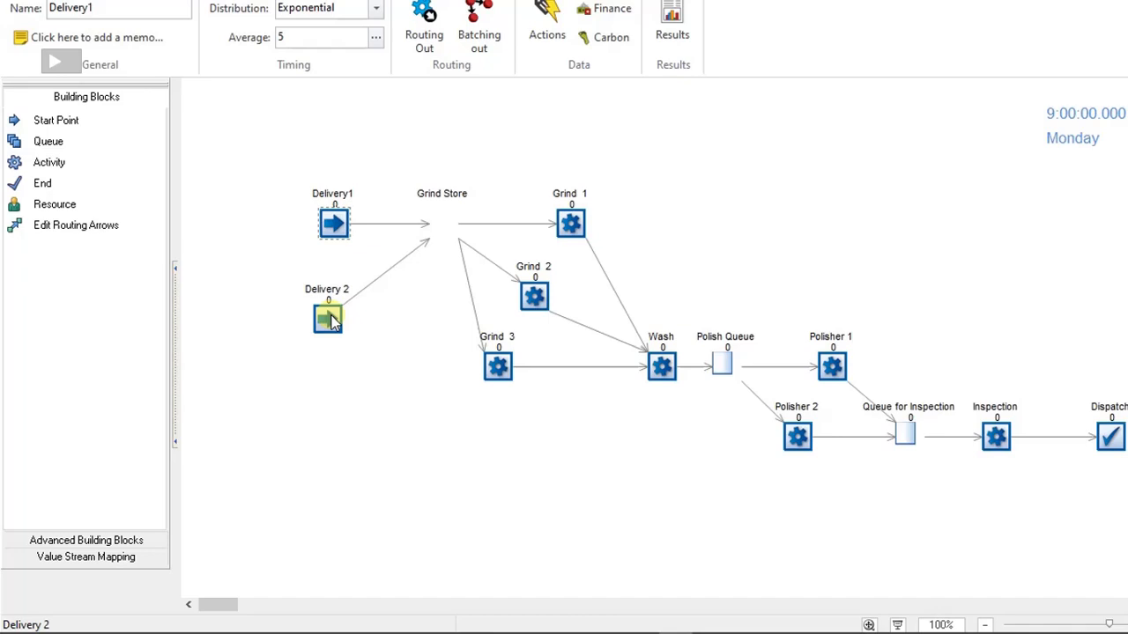
mouse_move(327, 319)
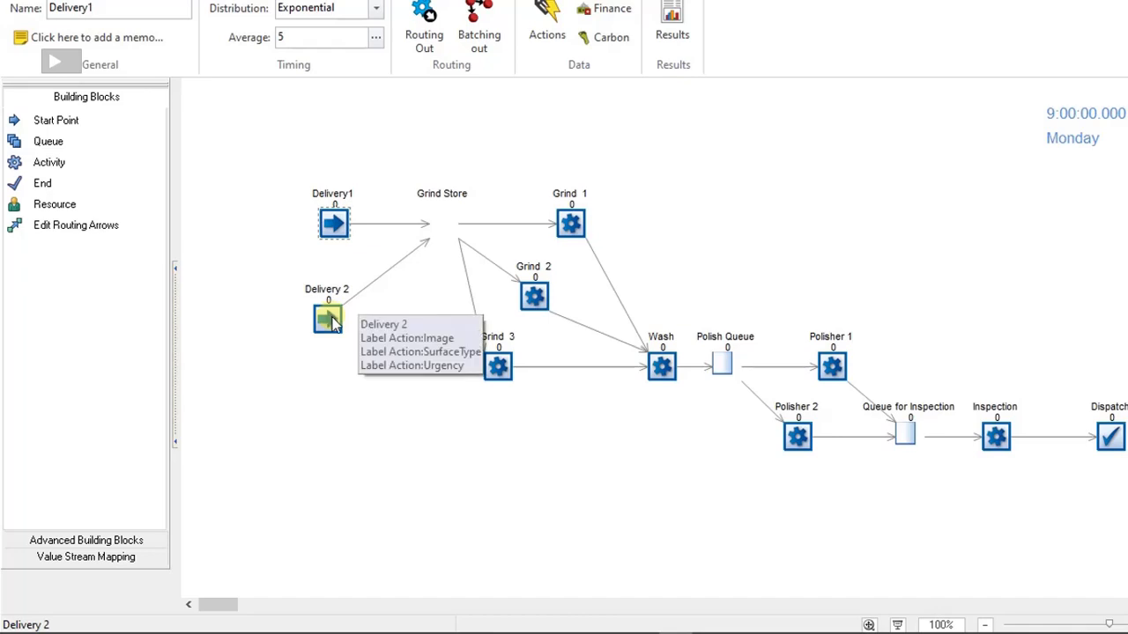
double_click(326, 318)
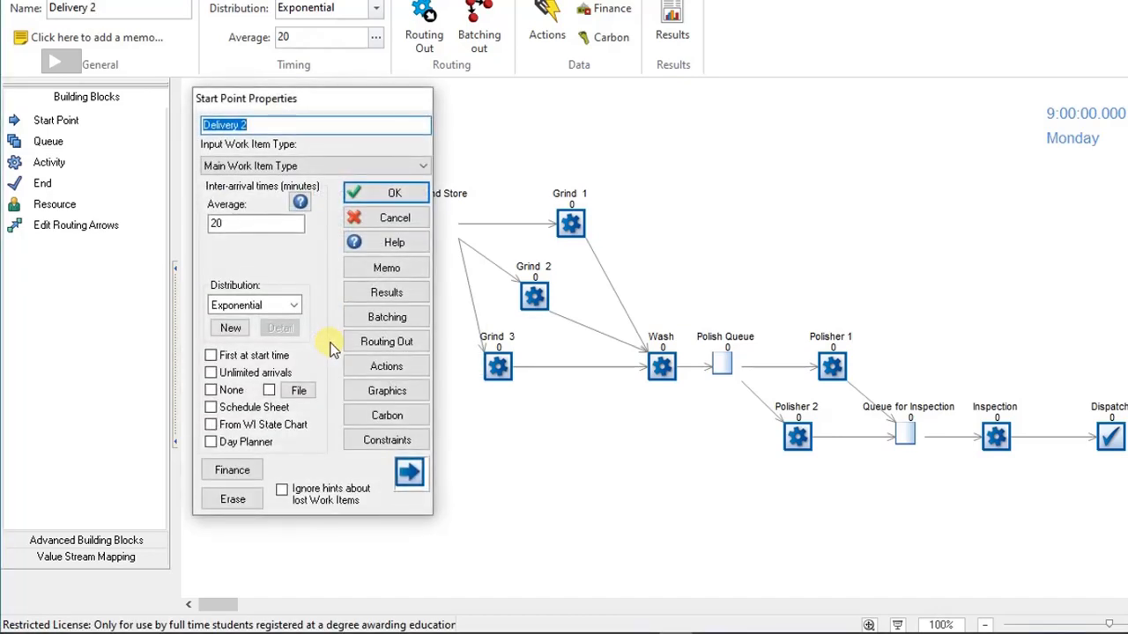
mouse_move(386, 366)
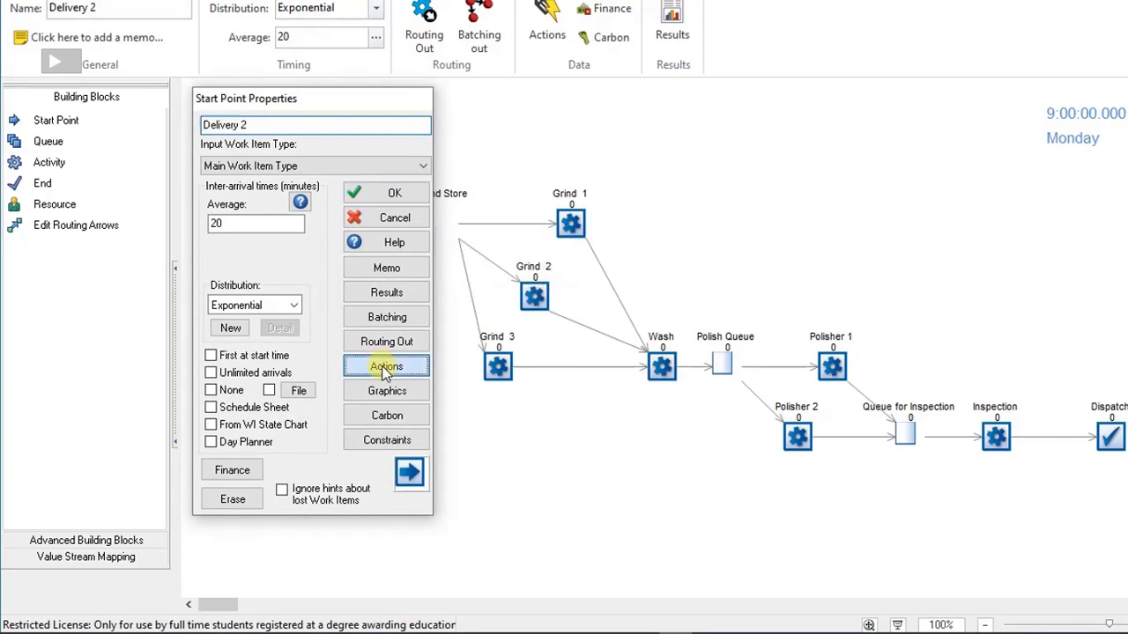
left_click(386, 365)
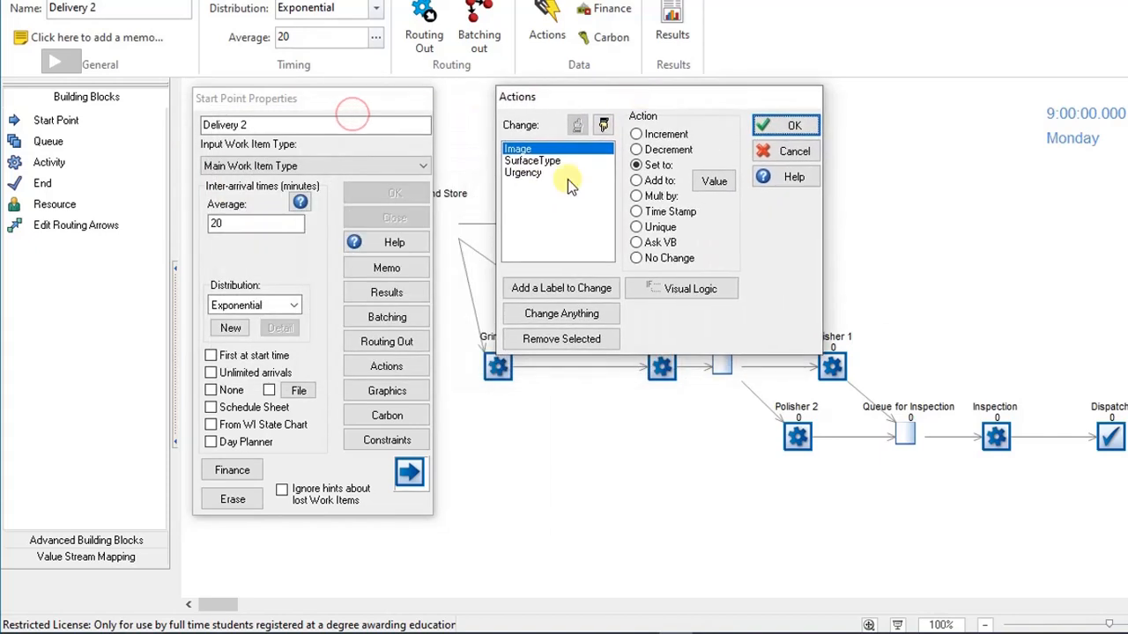
left_click(523, 172)
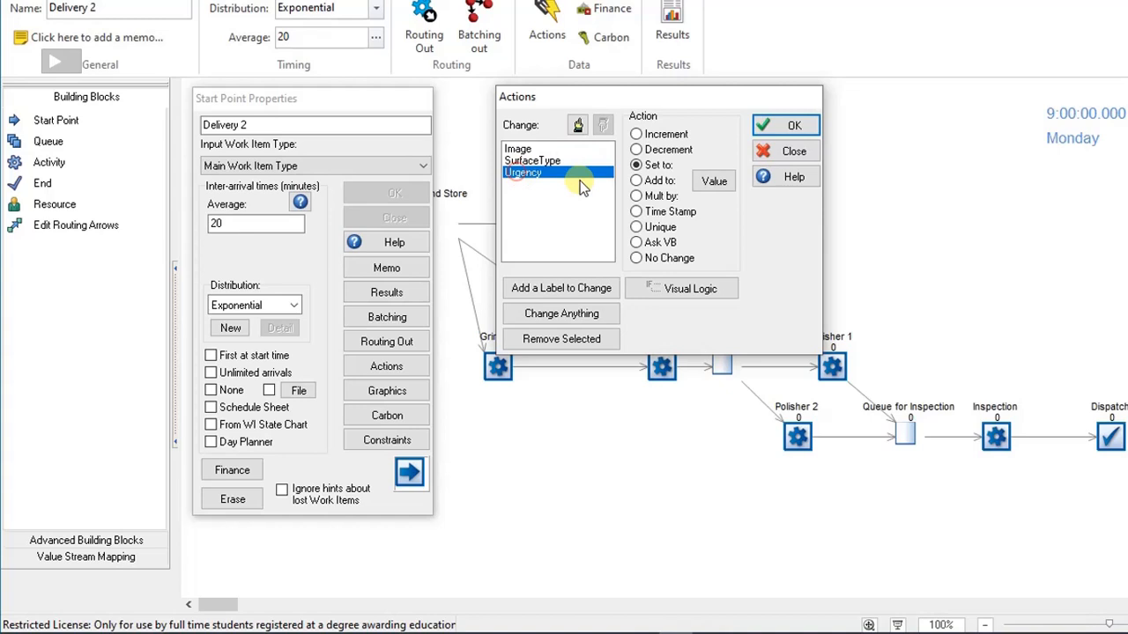
left_click(714, 180)
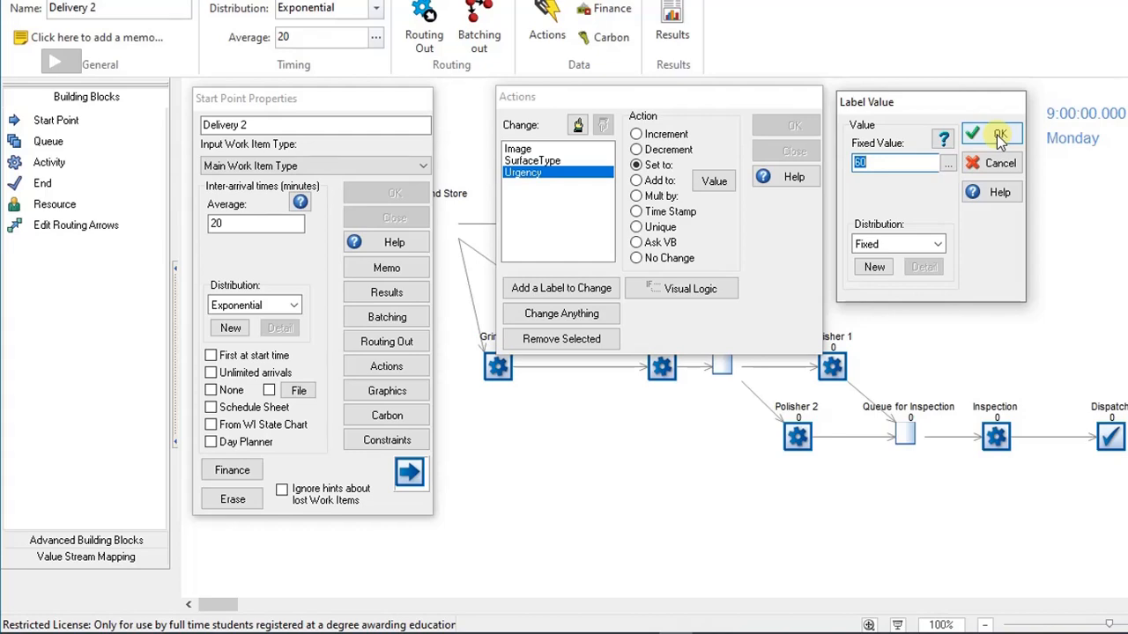
left_click(999, 134)
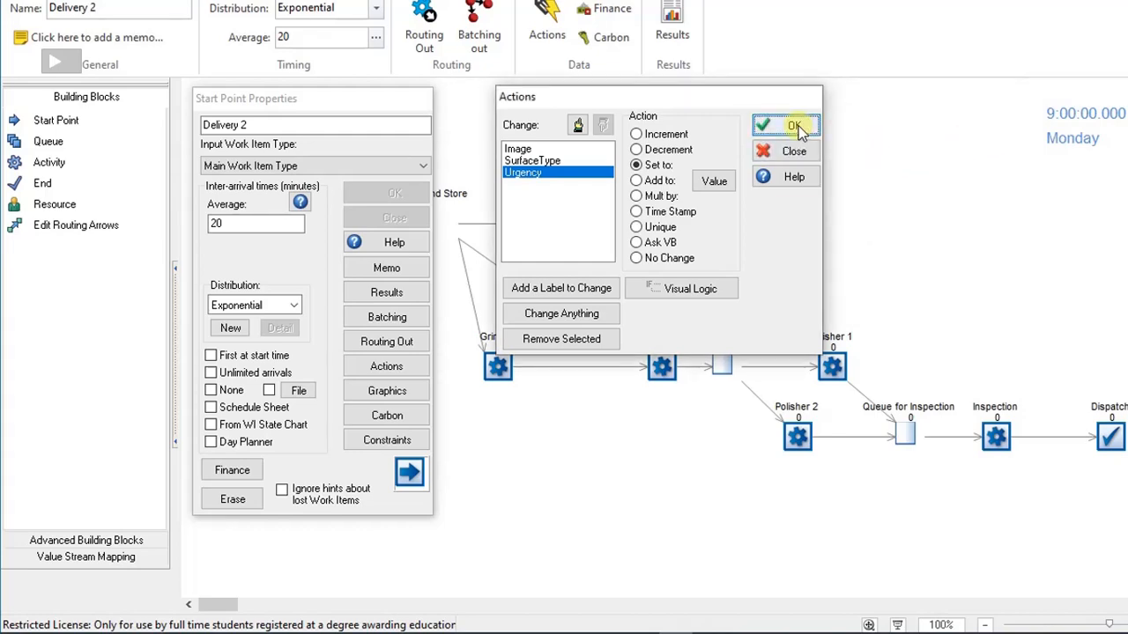
left_click(791, 125)
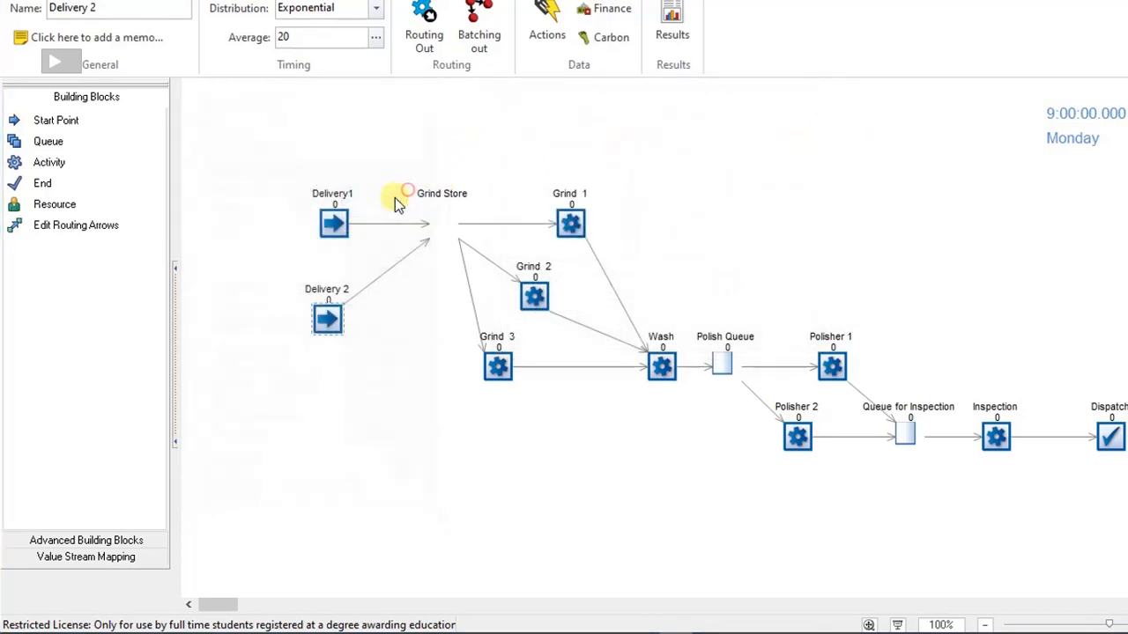
Step: Add an action setting the Urgency value to Delivery1's arriving items, then save its properties
left_click(333, 223)
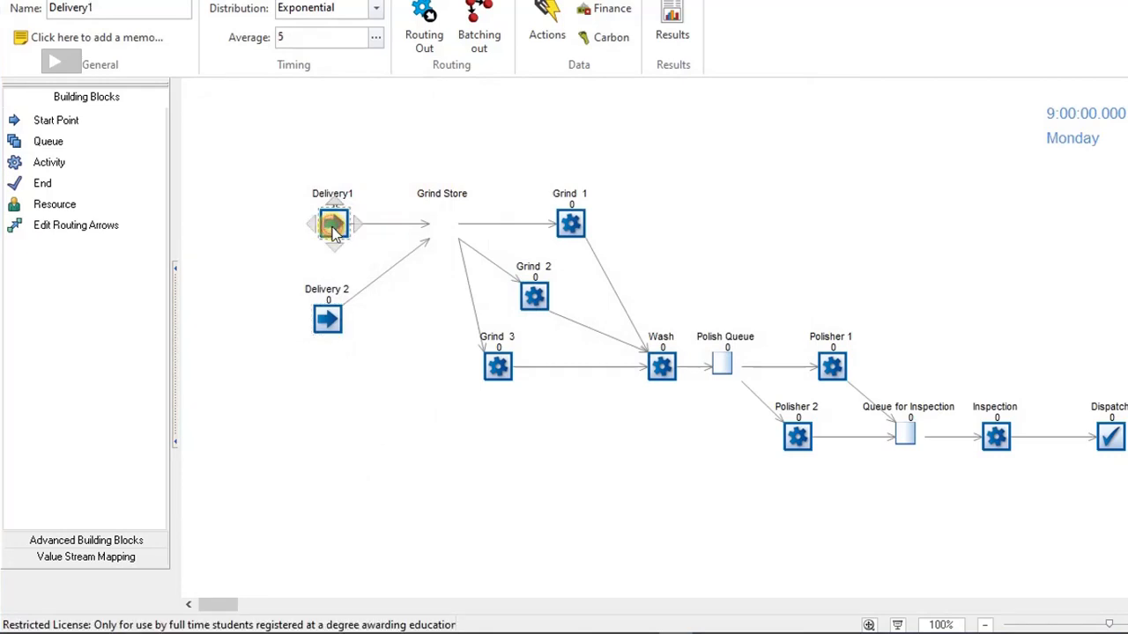
double_click(332, 223)
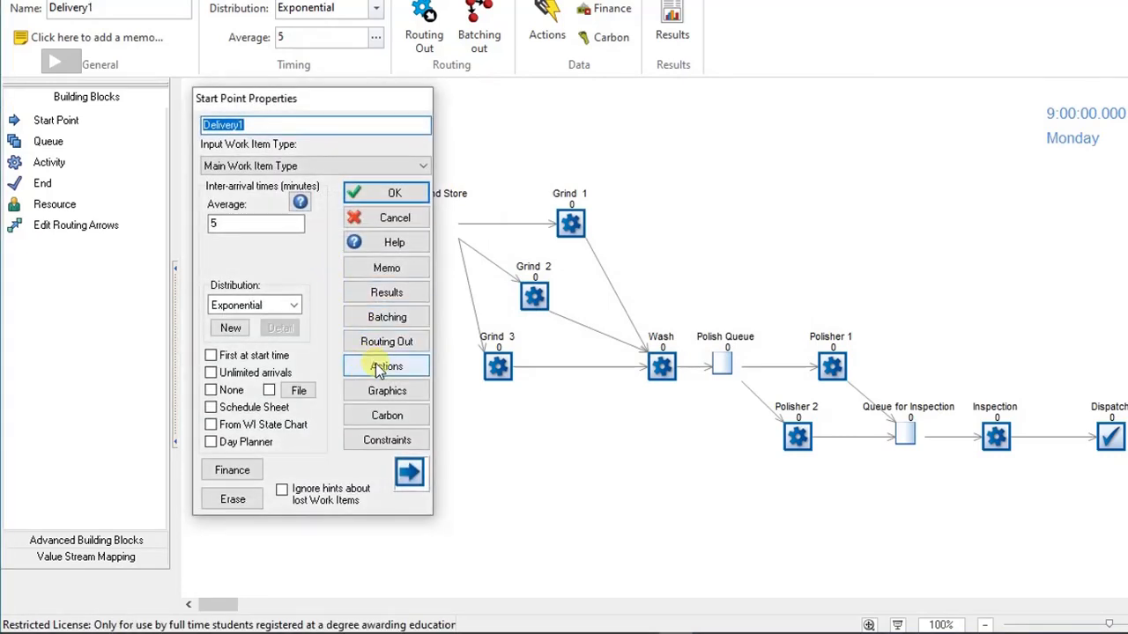
left_click(386, 365)
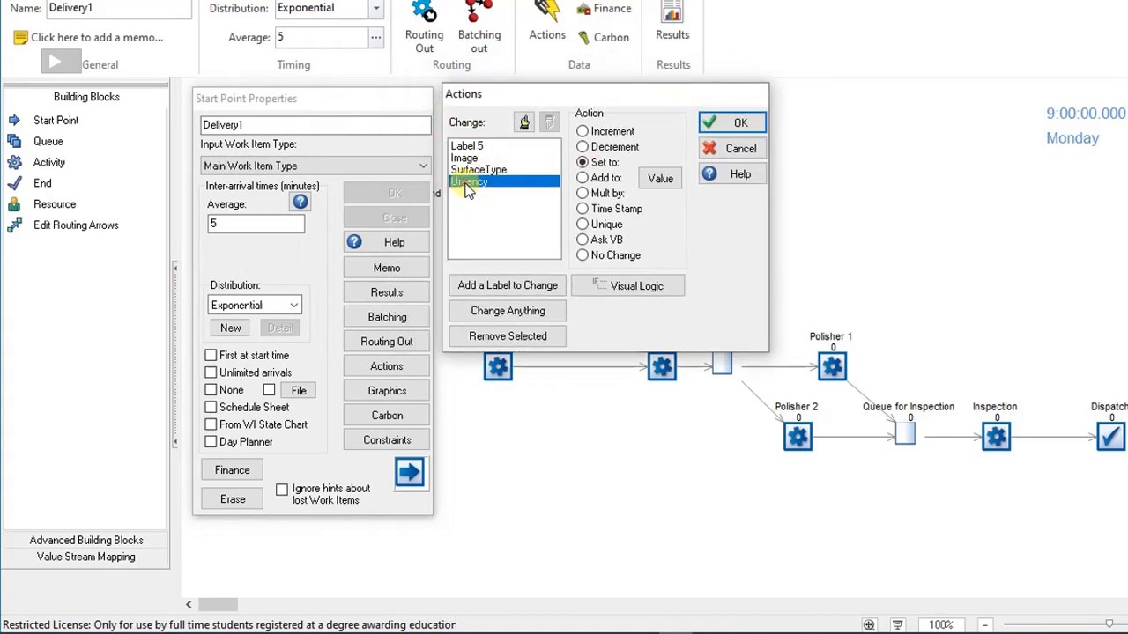
left_click(660, 177)
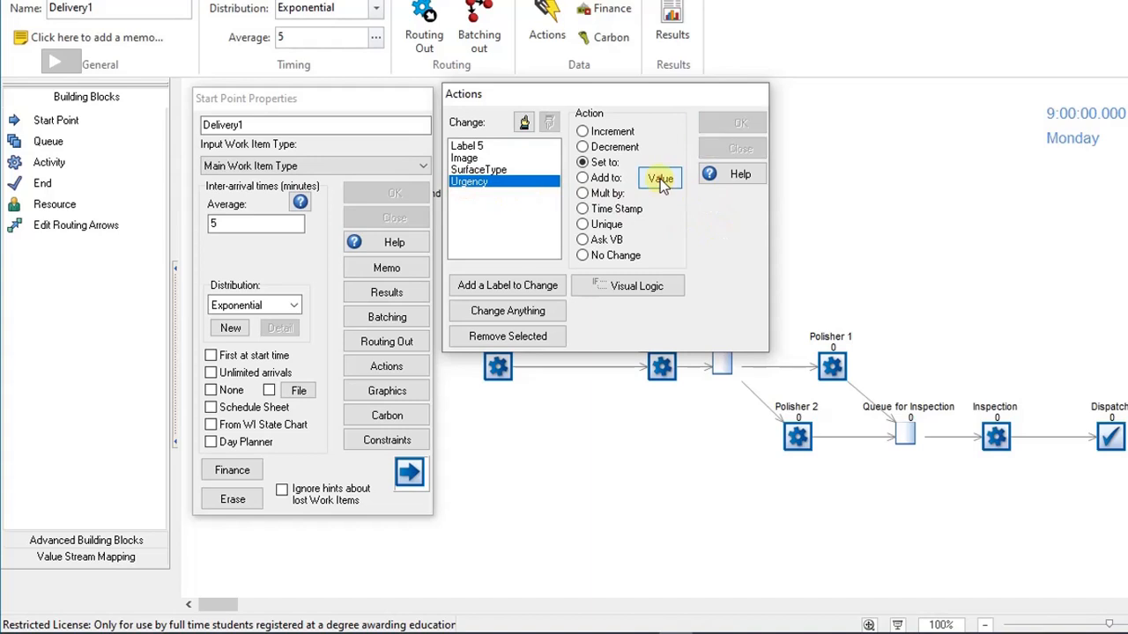
left_click(660, 178)
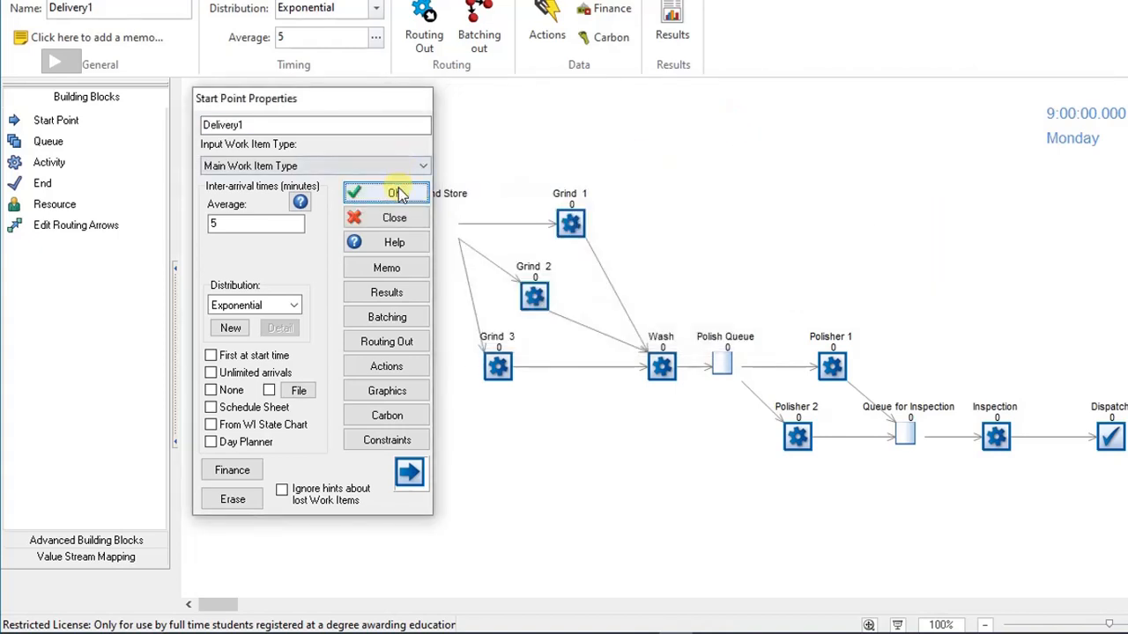
left_click(385, 192)
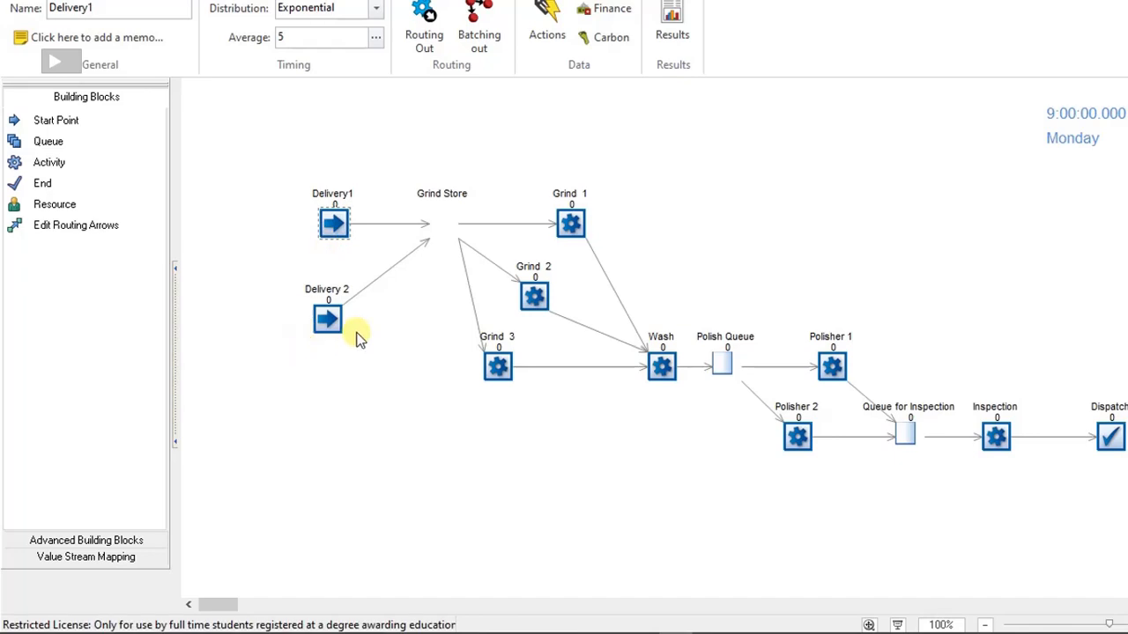
mouse_move(369, 367)
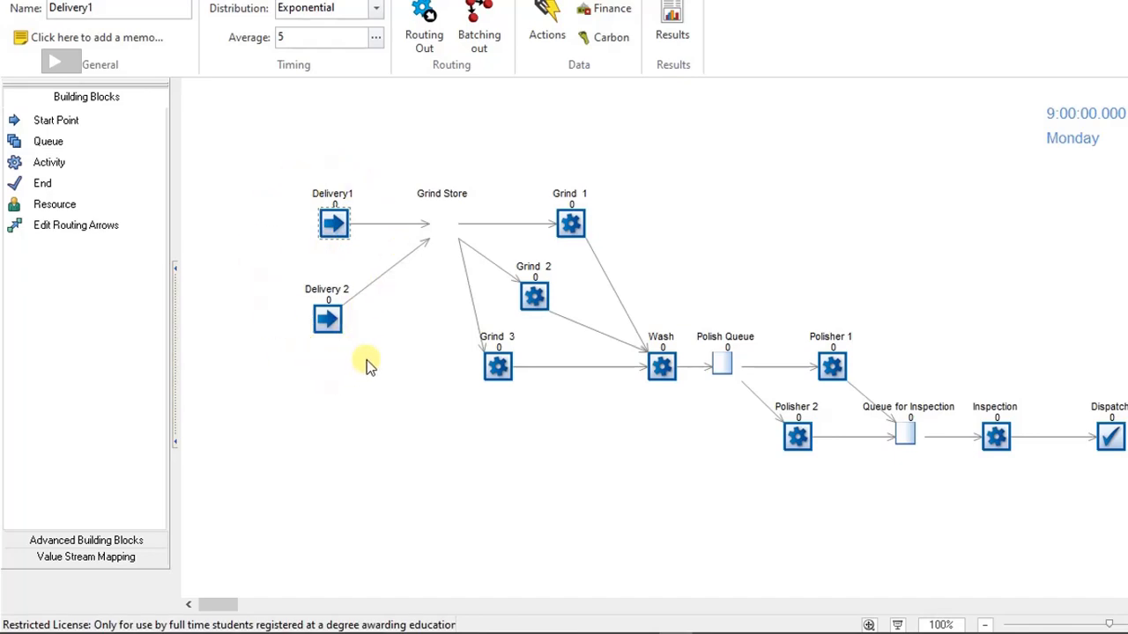
mouse_move(729, 335)
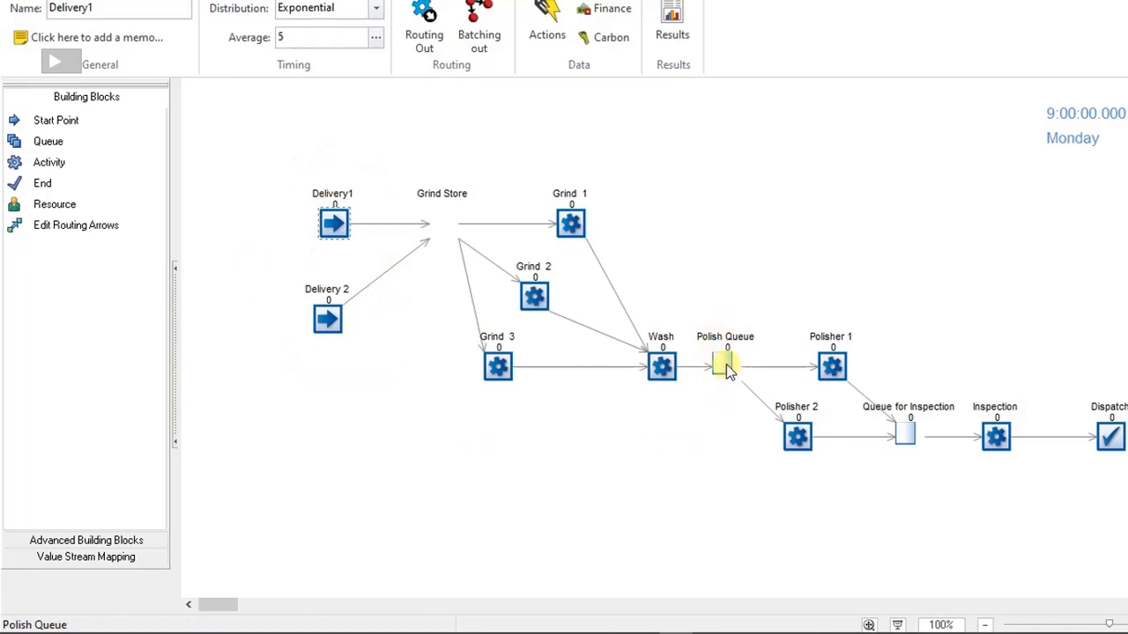
mouse_move(725, 366)
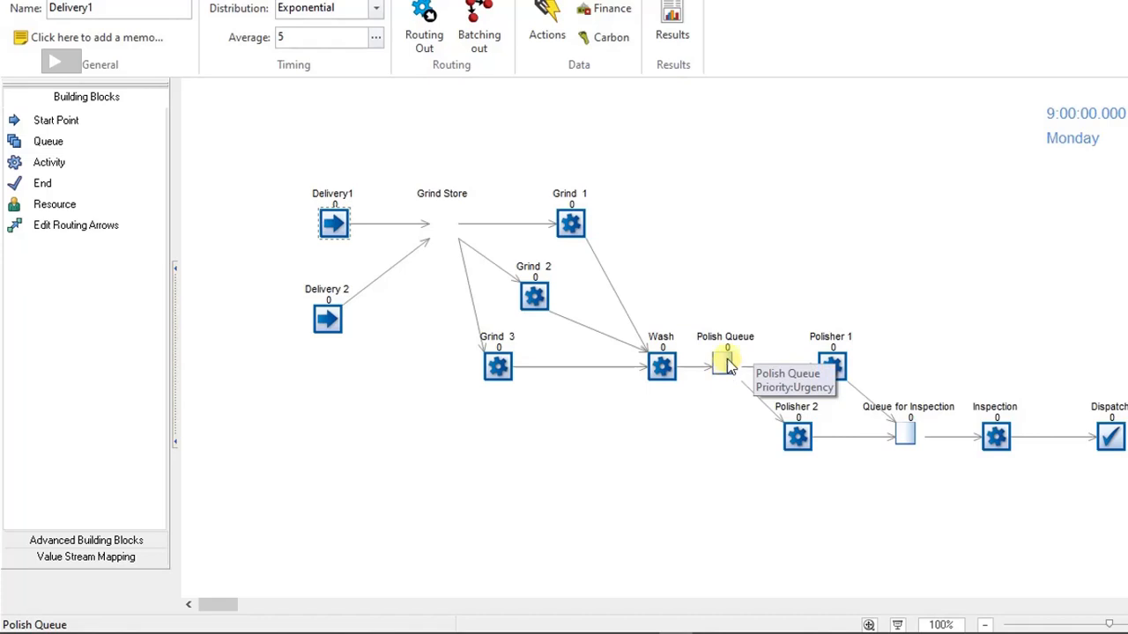
Step: Select the Polish Queue, whose tooltip shows Priority: Urgency
left_click(725, 365)
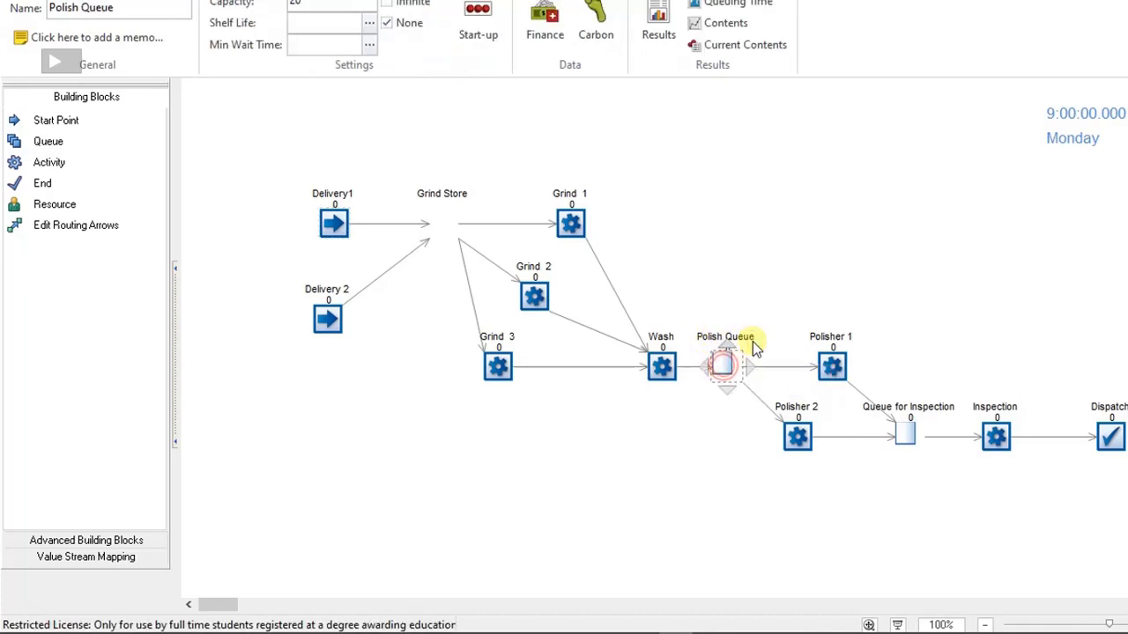
Step: Set the Polish Queue to prioritize by the Urgency label and save its properties
double_click(726, 366)
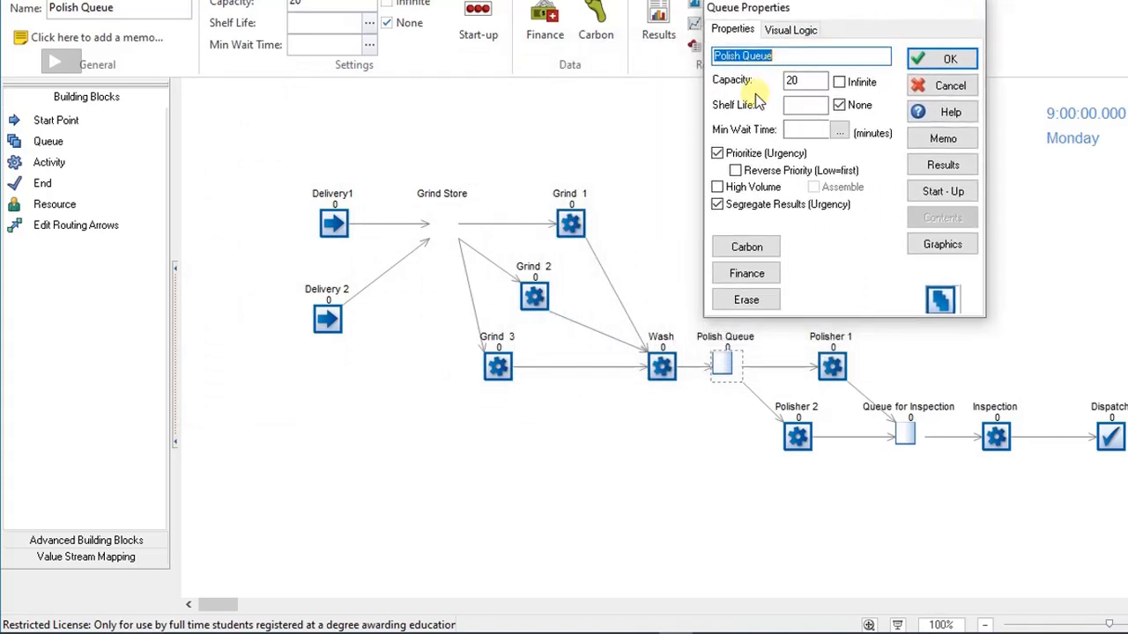
left_click(718, 153)
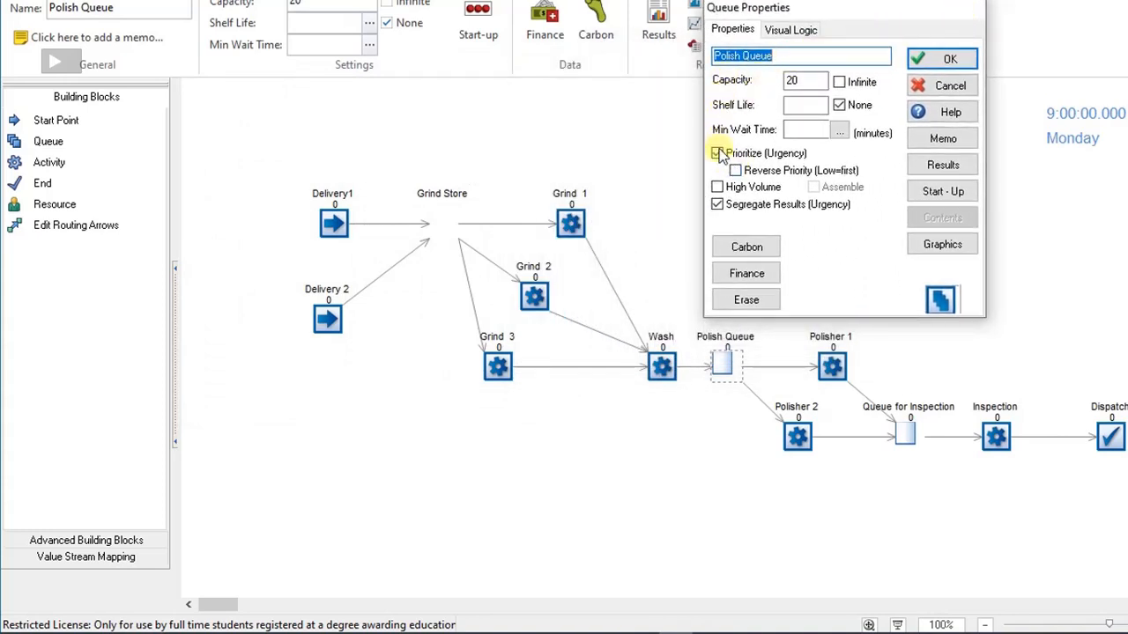
left_click(717, 152)
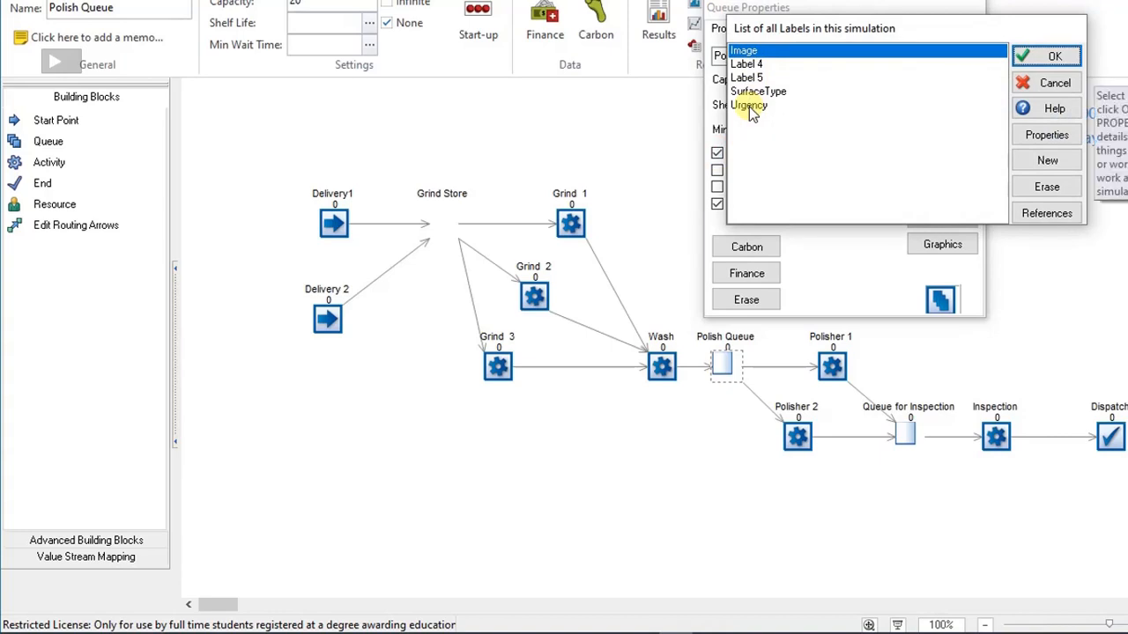
left_click(748, 104)
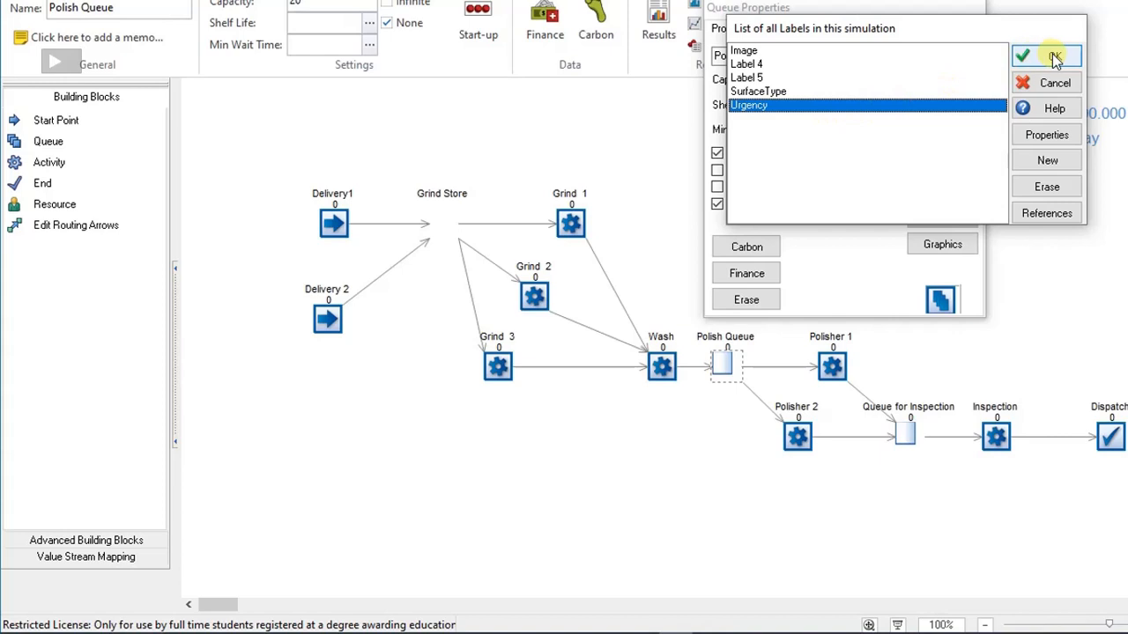
left_click(1022, 56)
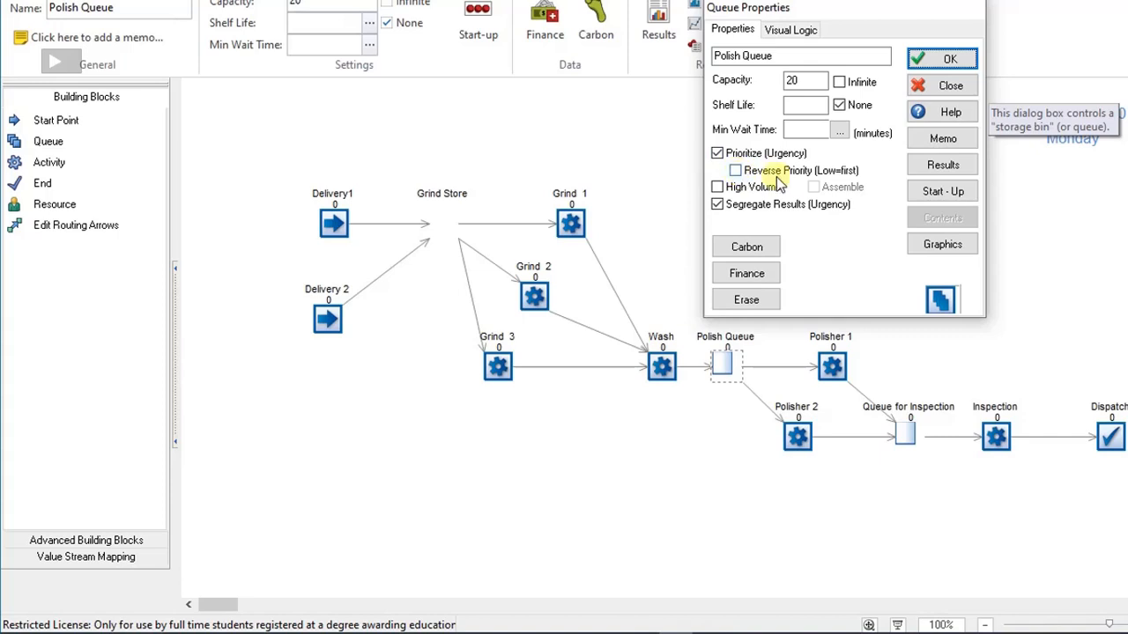
mouse_move(830, 181)
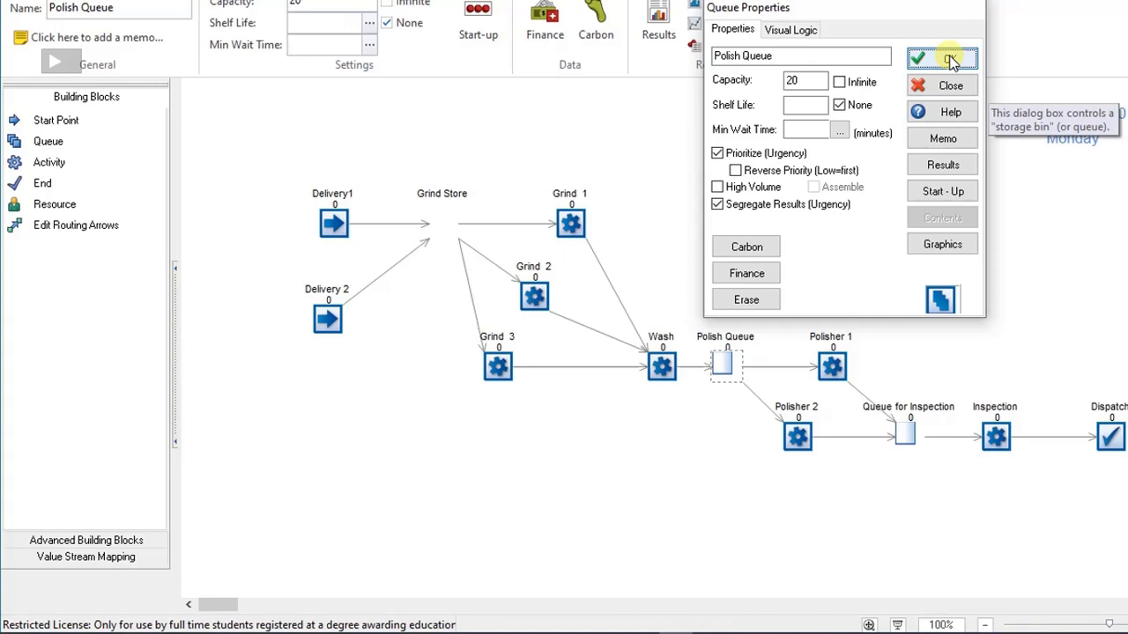
left_click(942, 58)
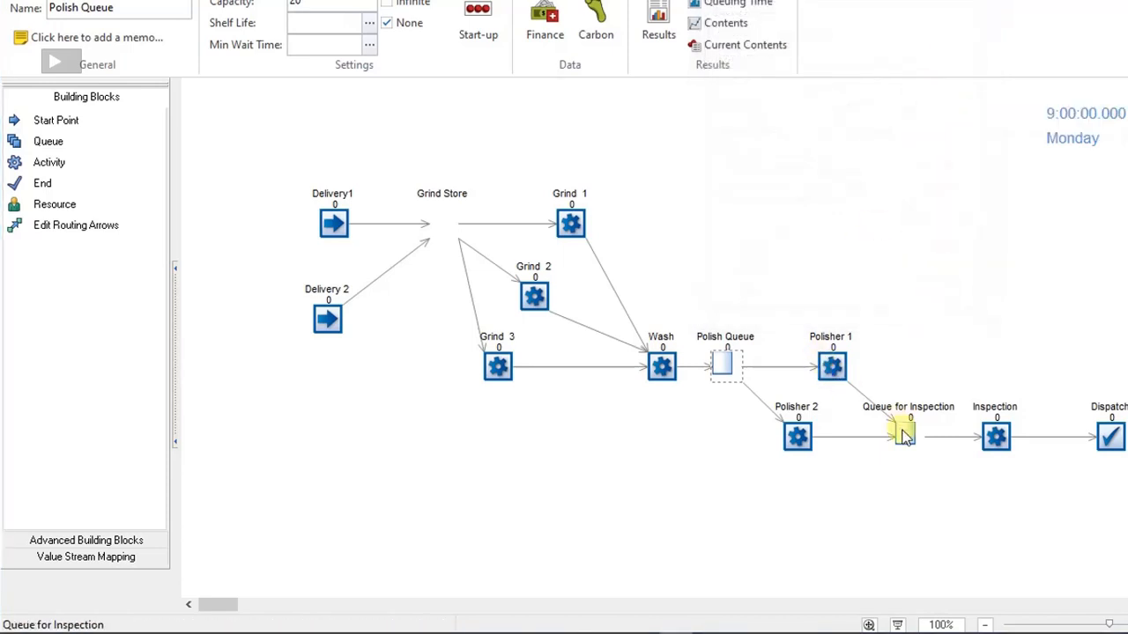
Step: Make the Queue for Inspection prioritize by Urgency with segregated results, and save
left_click(908, 436)
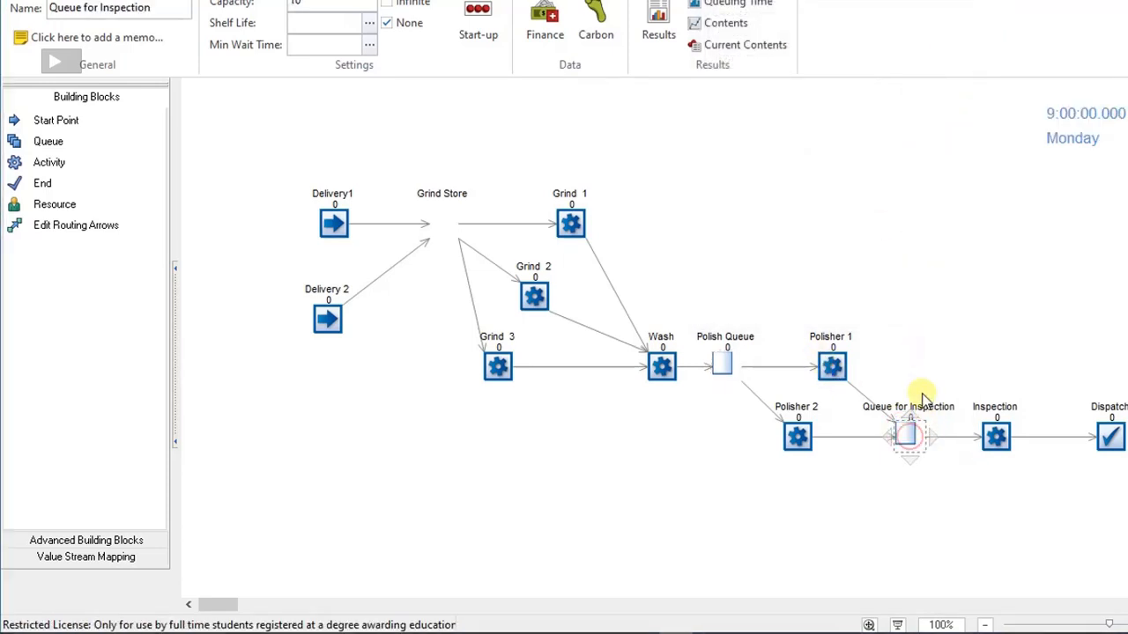
double_click(909, 436)
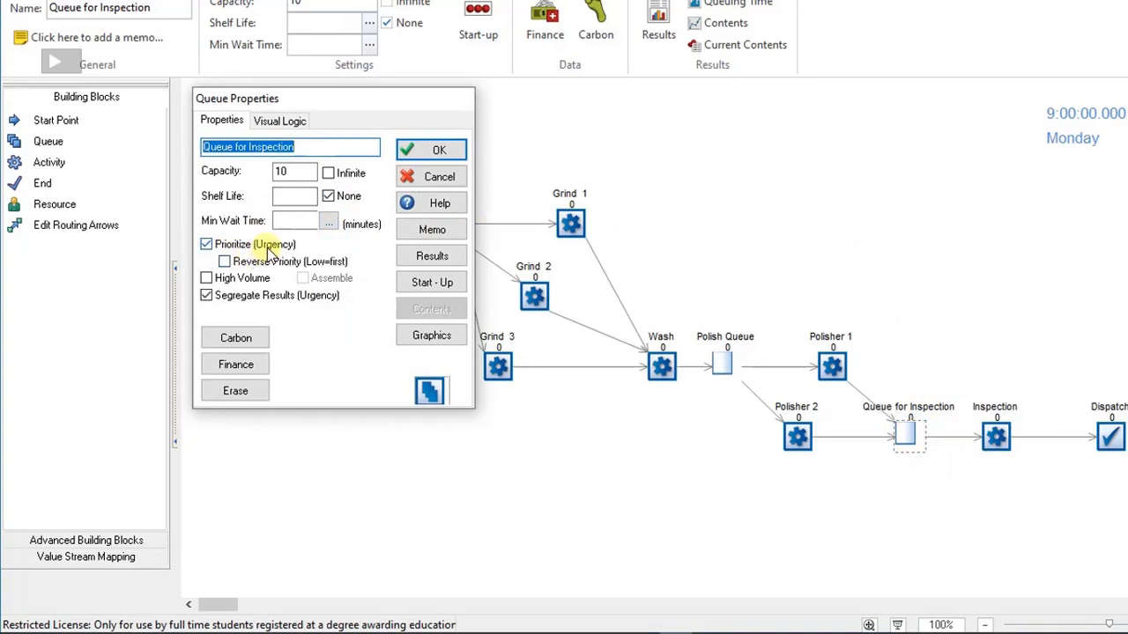
mouse_move(438, 149)
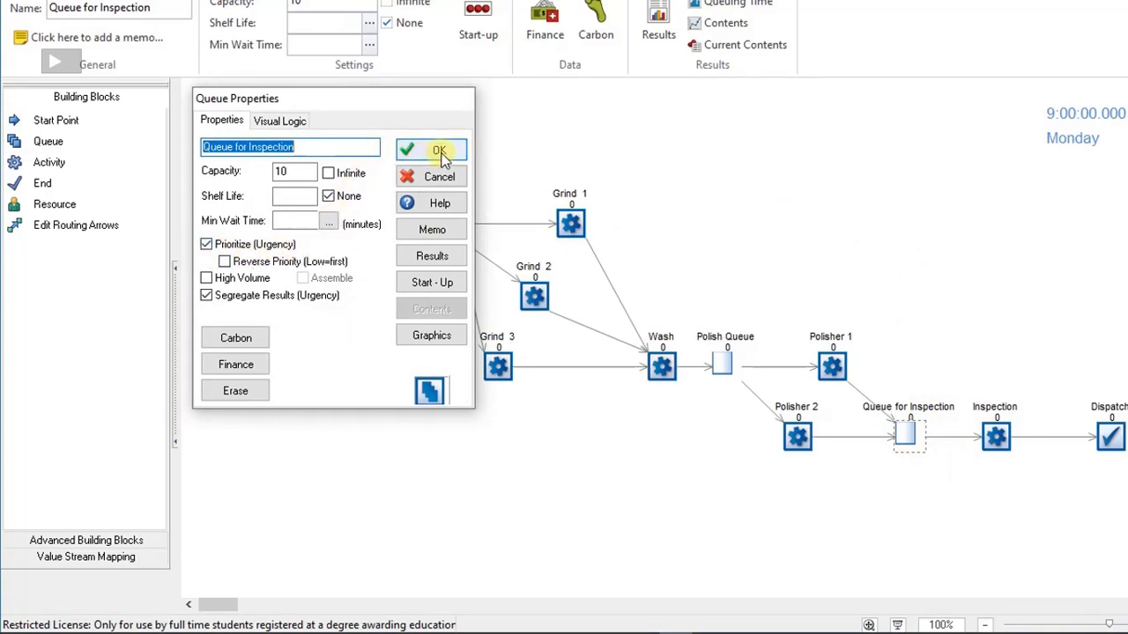
mouse_move(438, 150)
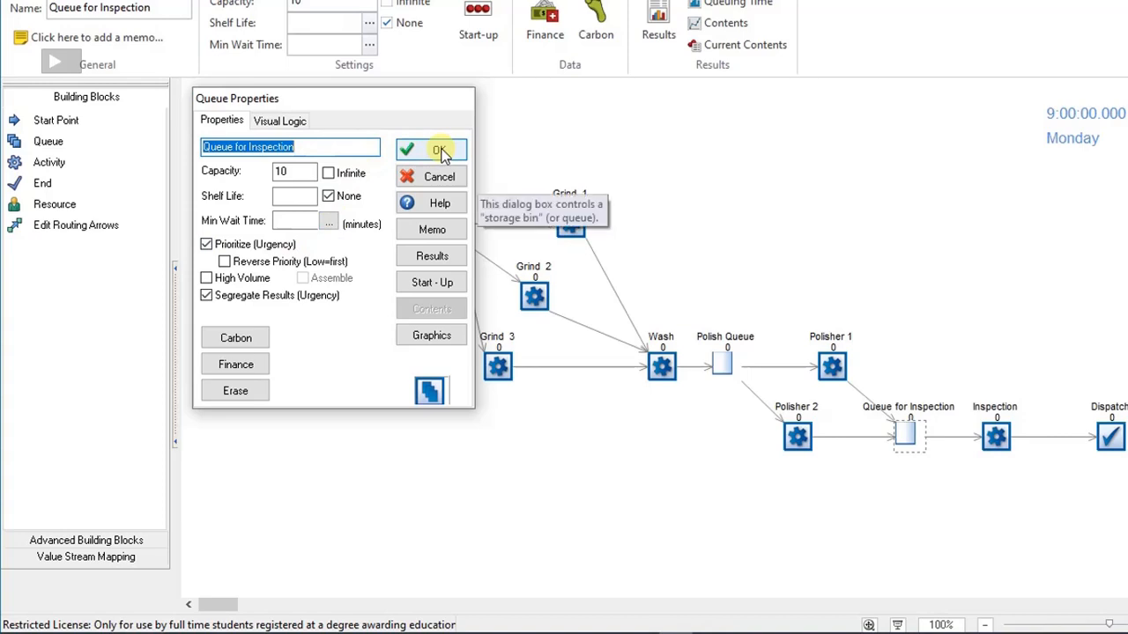
left_click(439, 149)
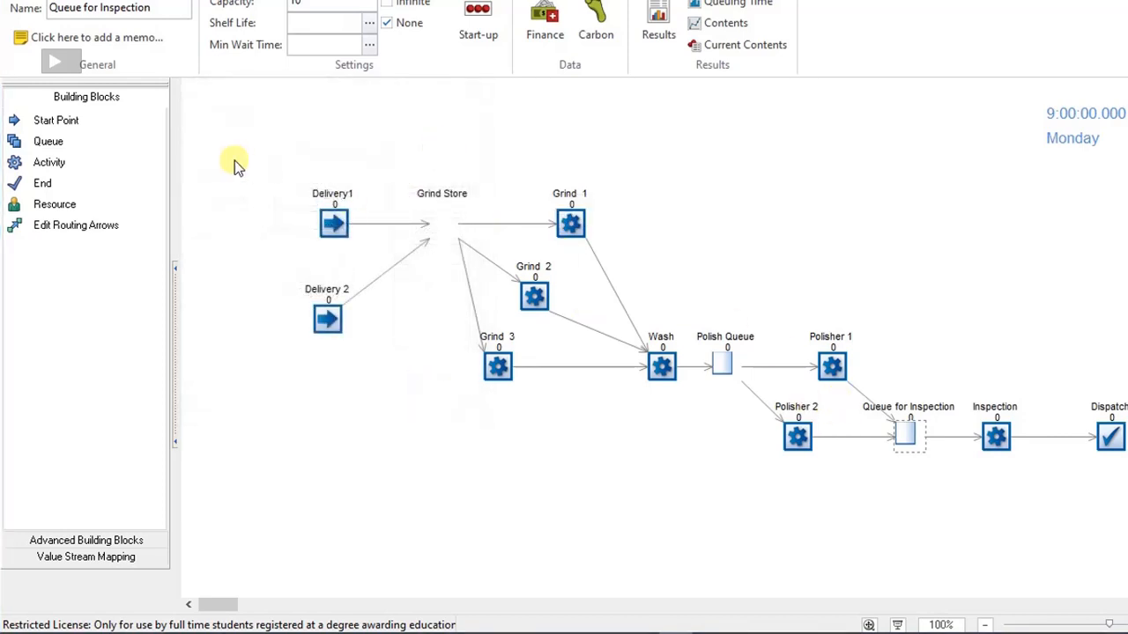
mouse_move(590, 515)
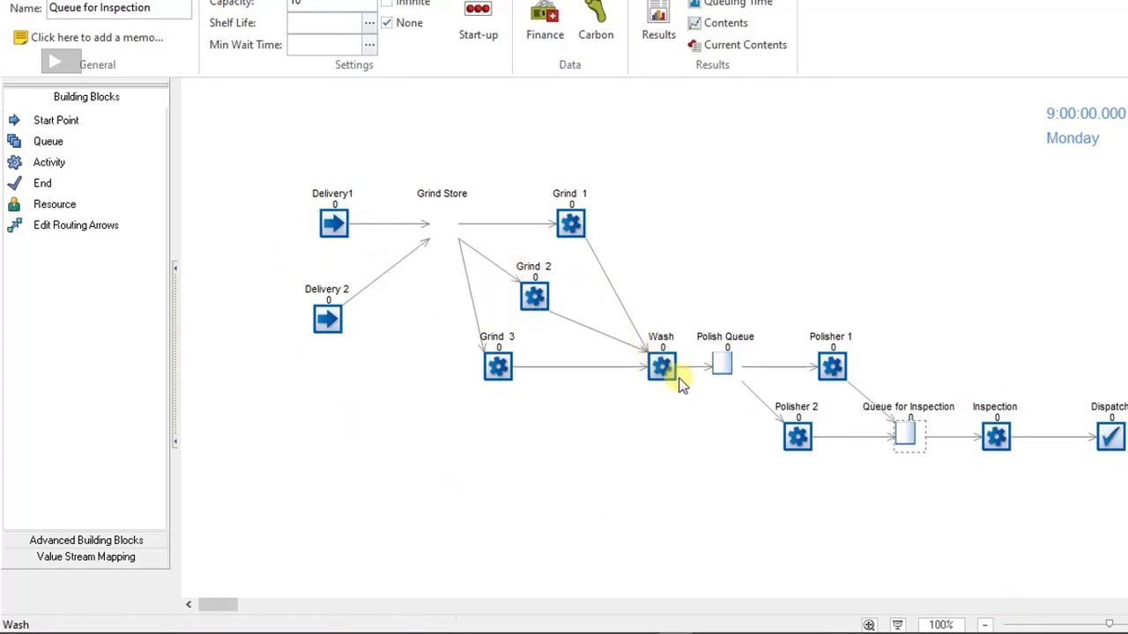
mouse_move(359, 225)
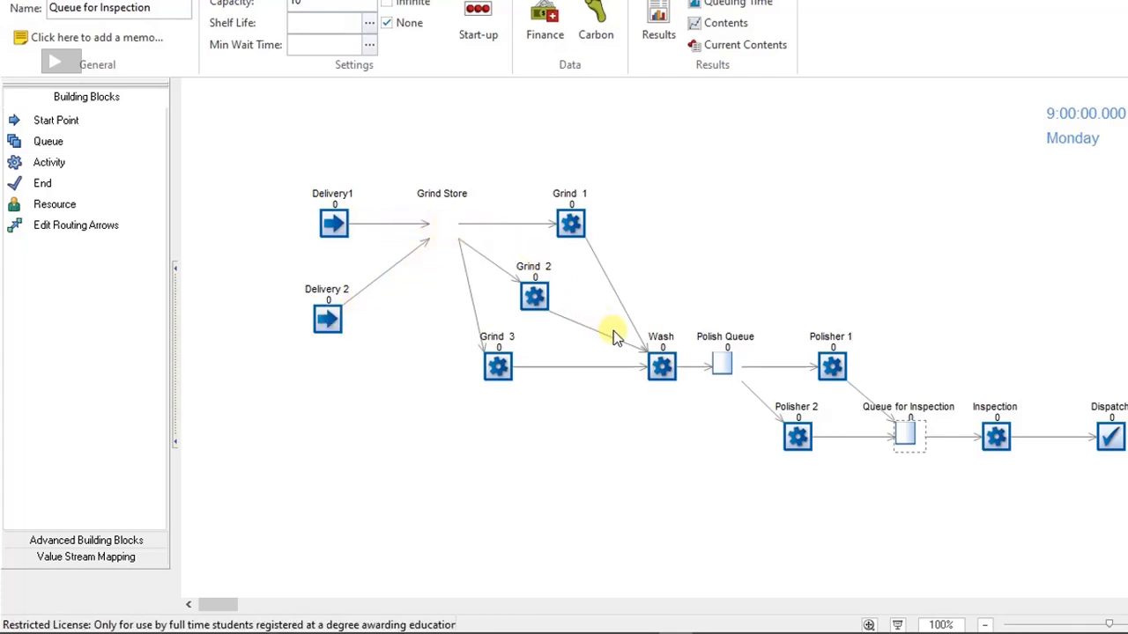
mouse_move(872, 454)
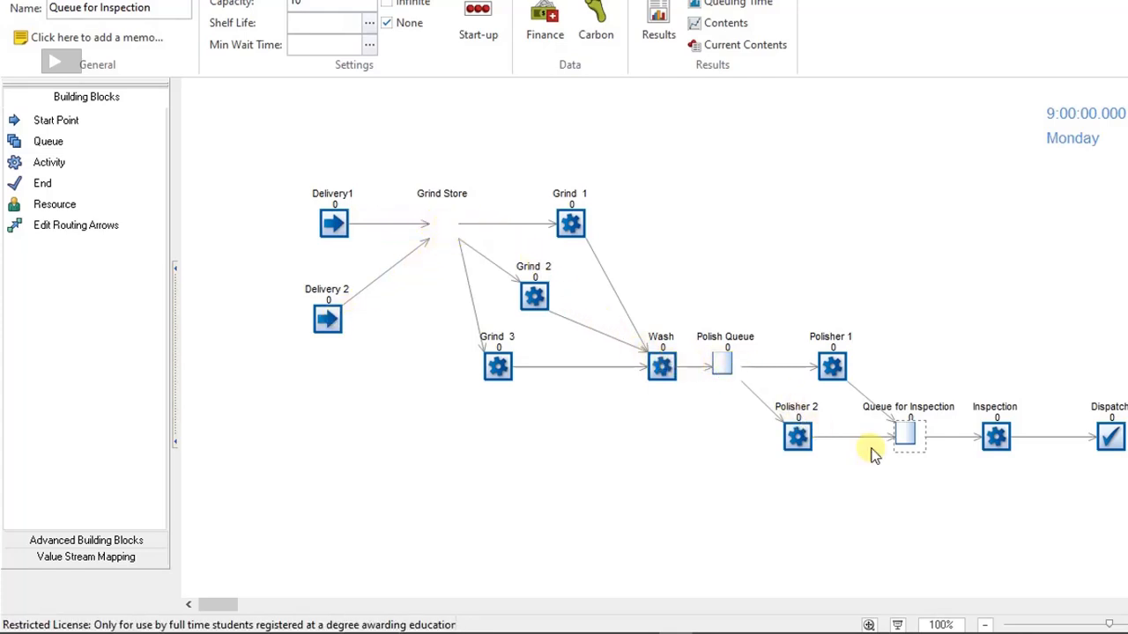
mouse_move(679, 423)
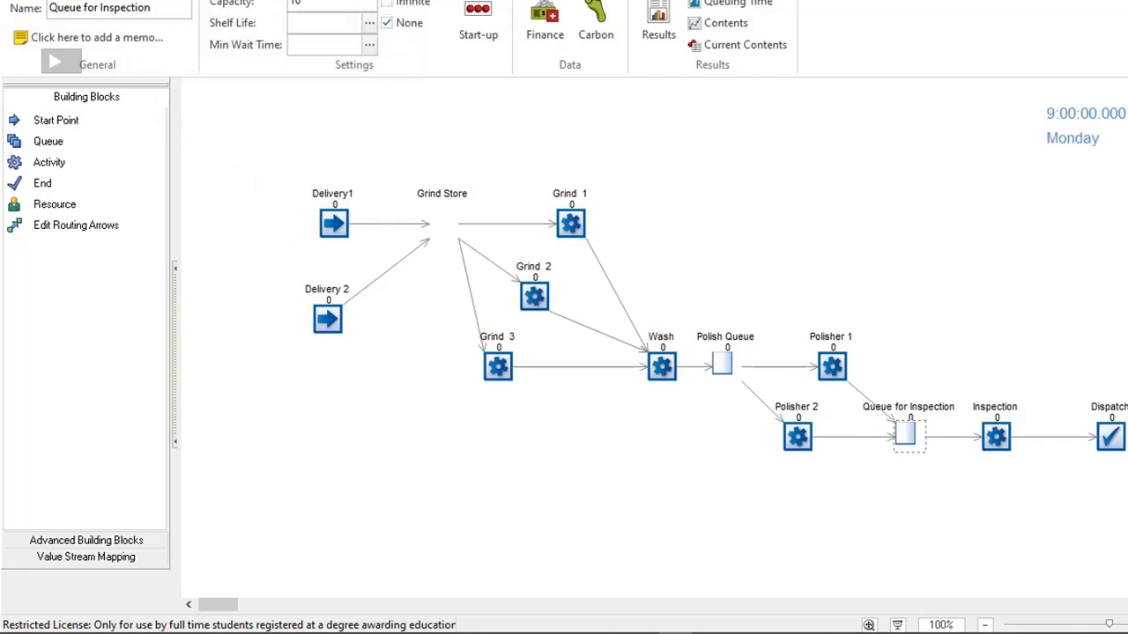
Step: Run the model briefly and pause it, leaving the clock at 9:00 Monday
left_click(24, 8)
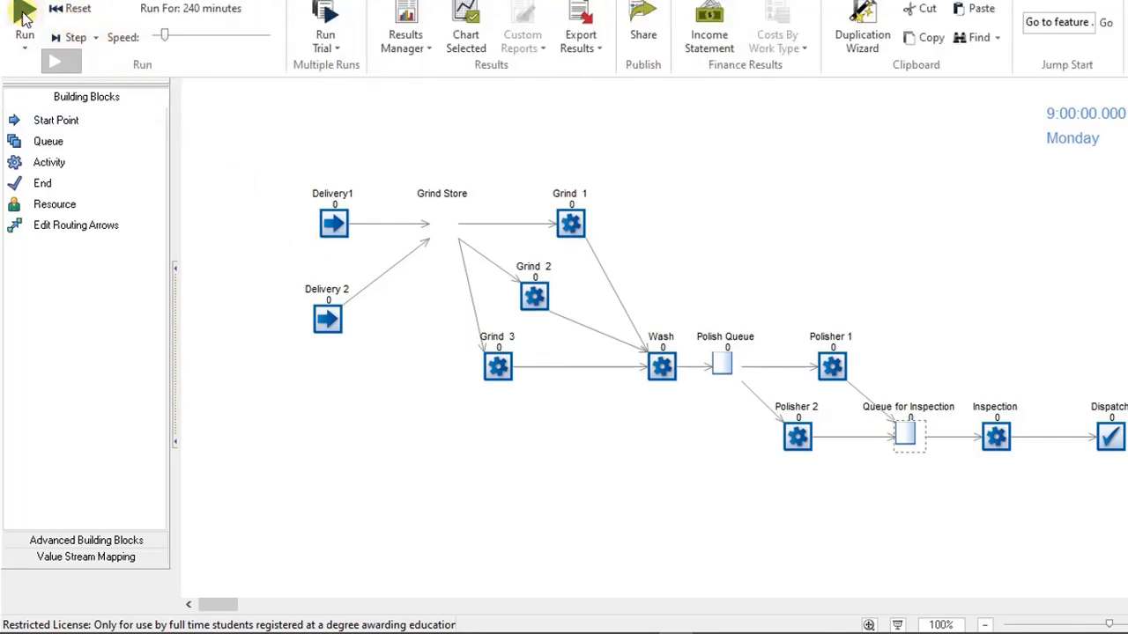
mouse_move(25, 22)
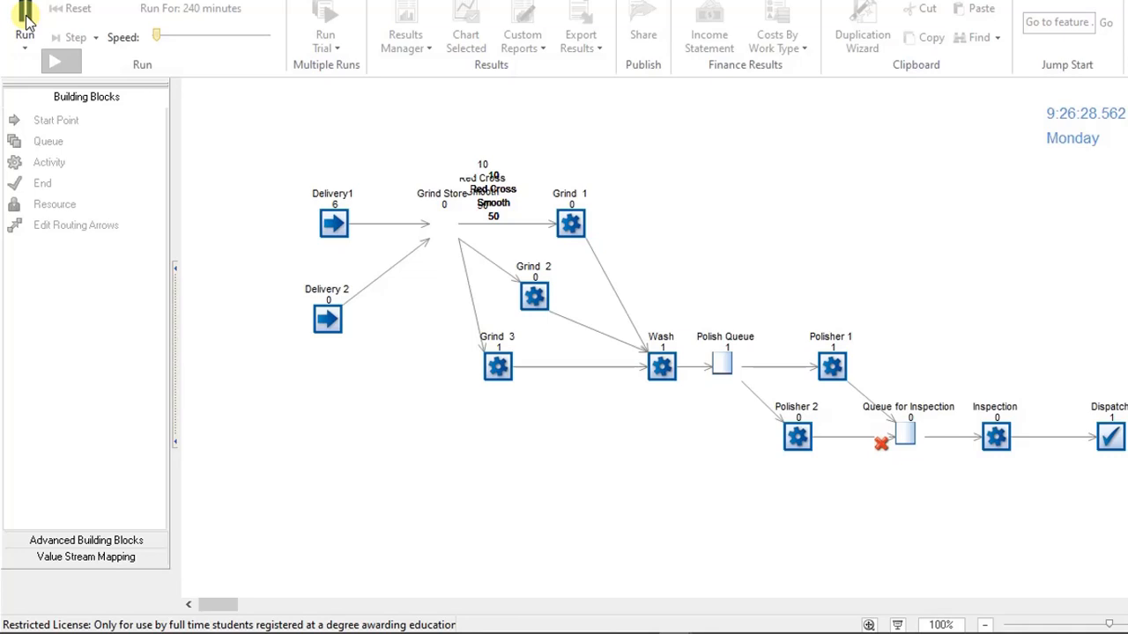
left_click(70, 17)
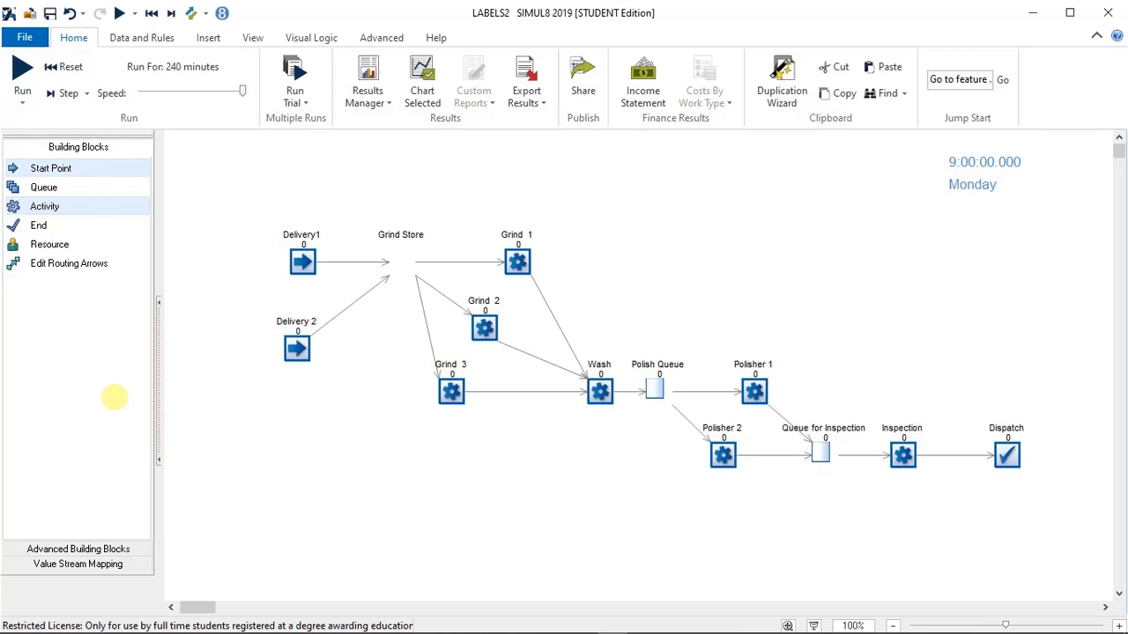
mouse_move(31, 205)
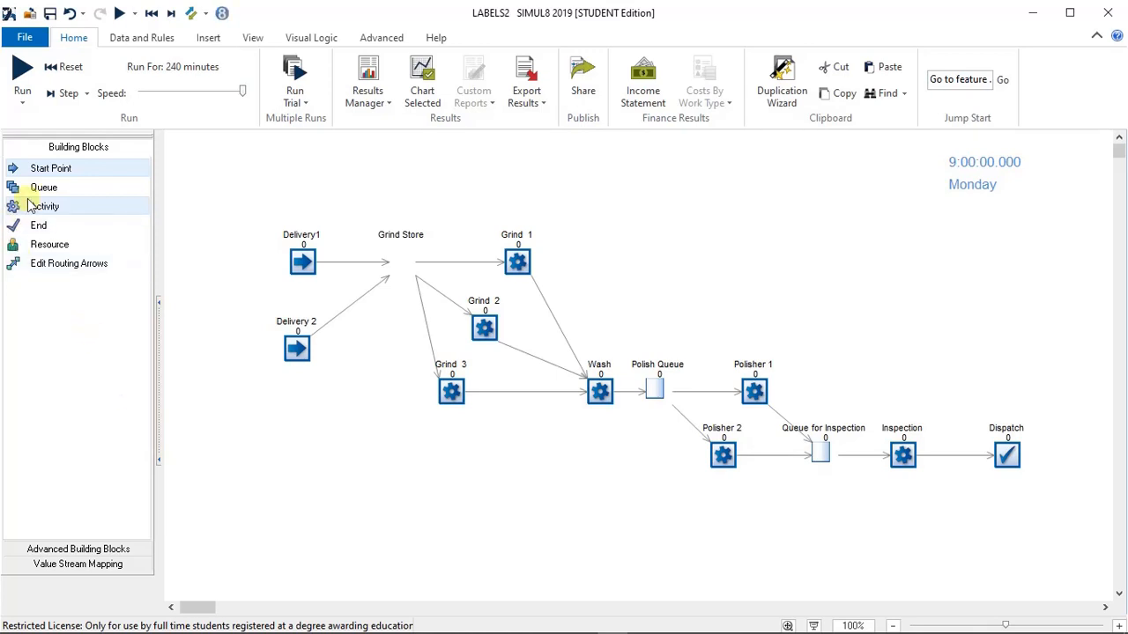
mouse_move(401, 421)
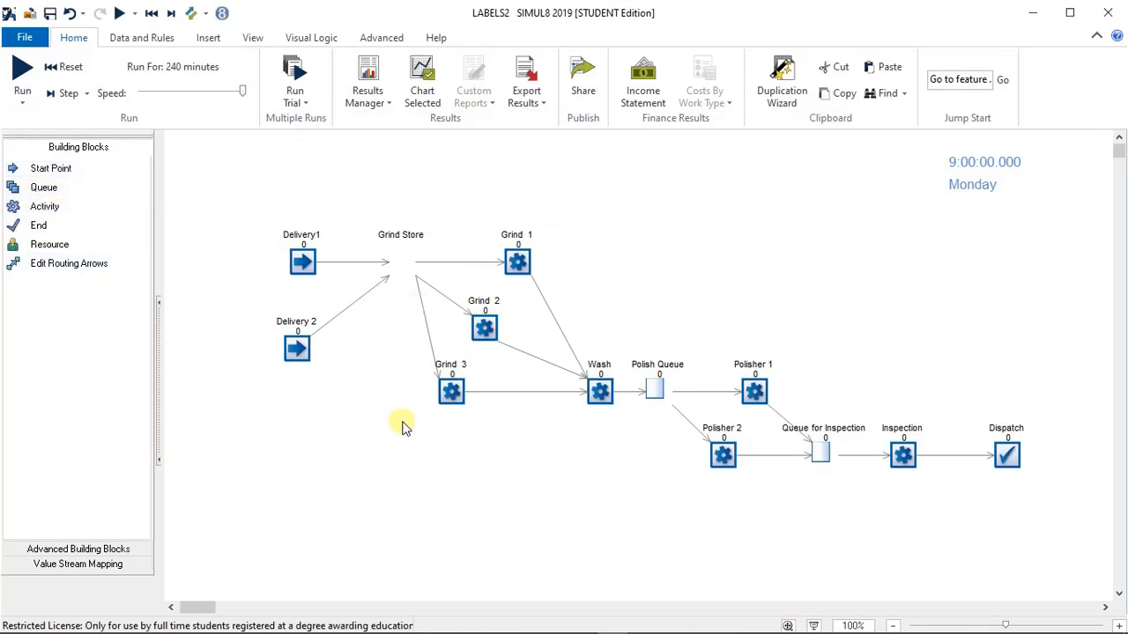
mouse_move(414, 262)
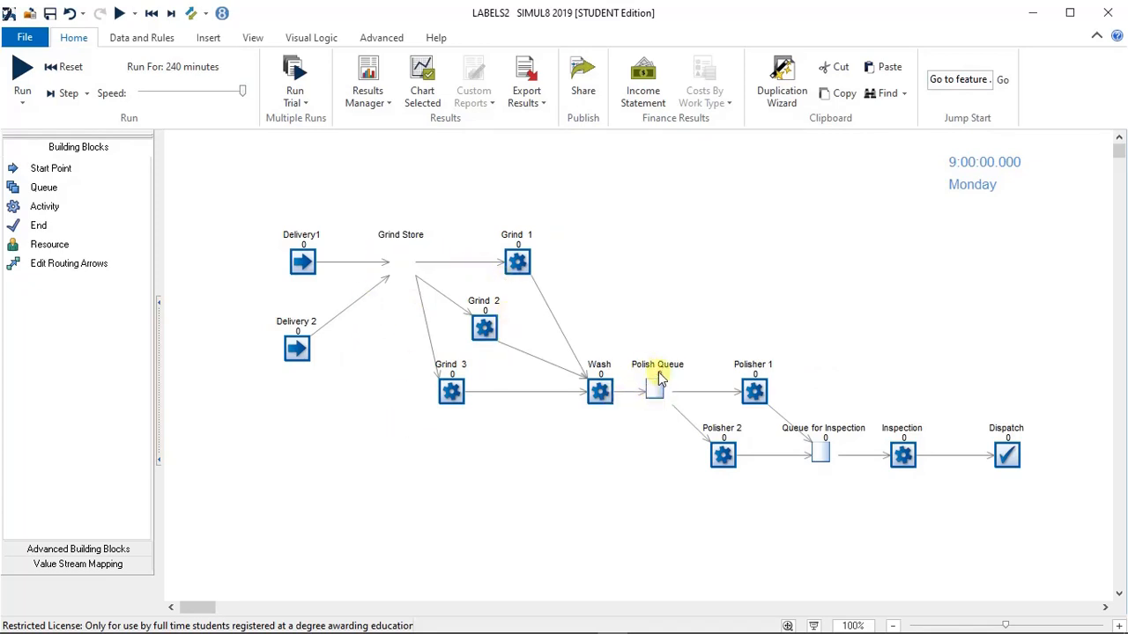
mouse_move(824, 454)
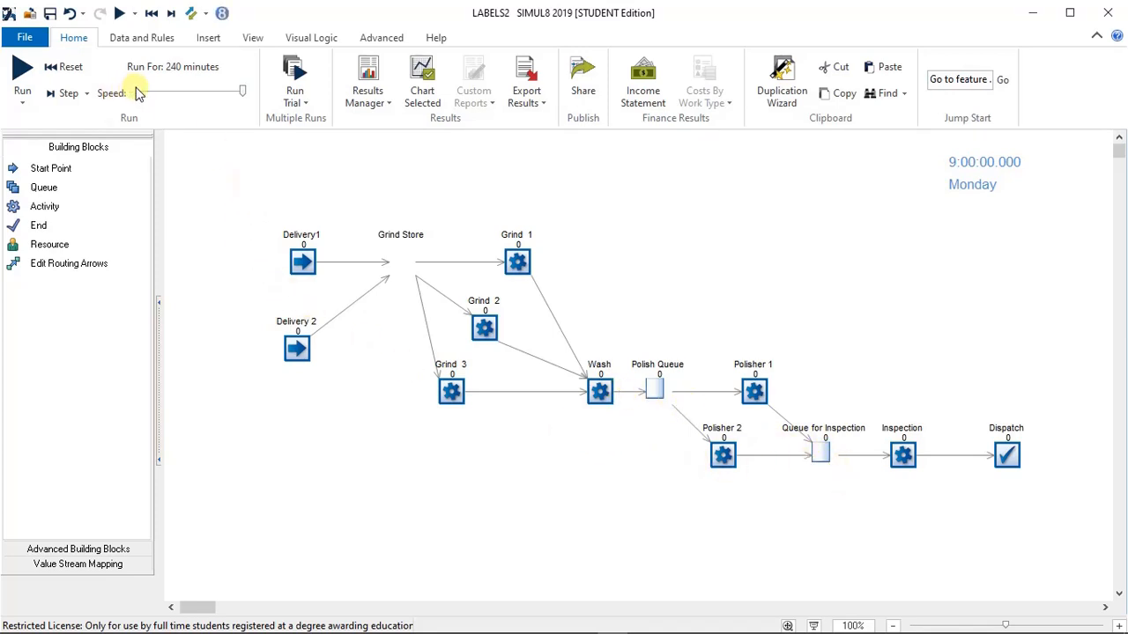
mouse_move(242, 92)
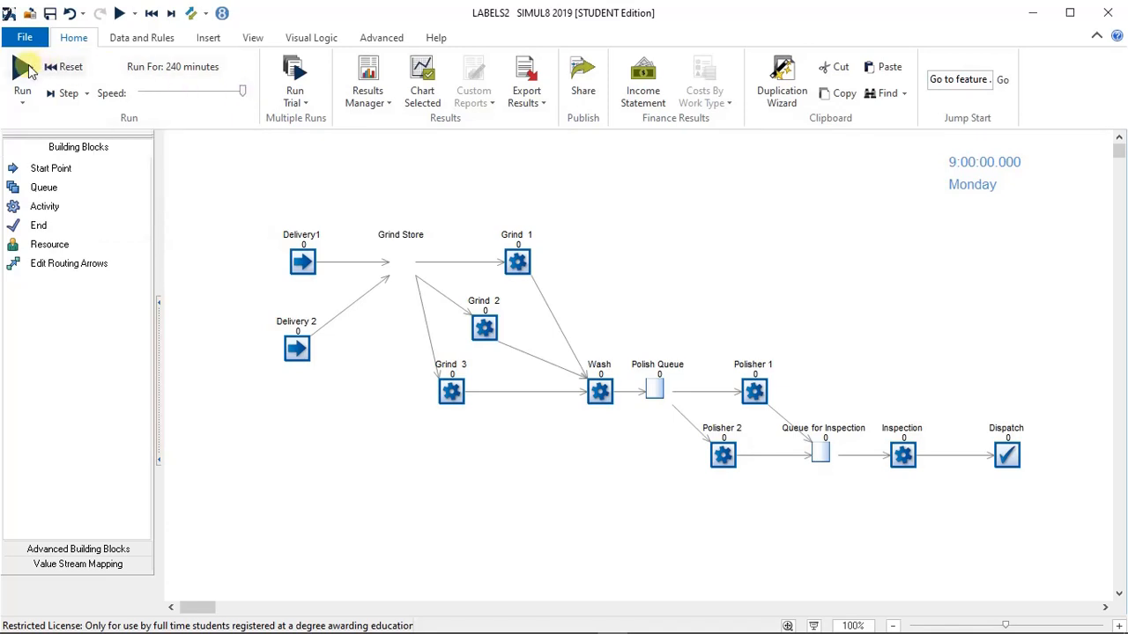
Step: Run the full simulation to 13:59 Monday, with 63 work items dispatched
left_click(22, 70)
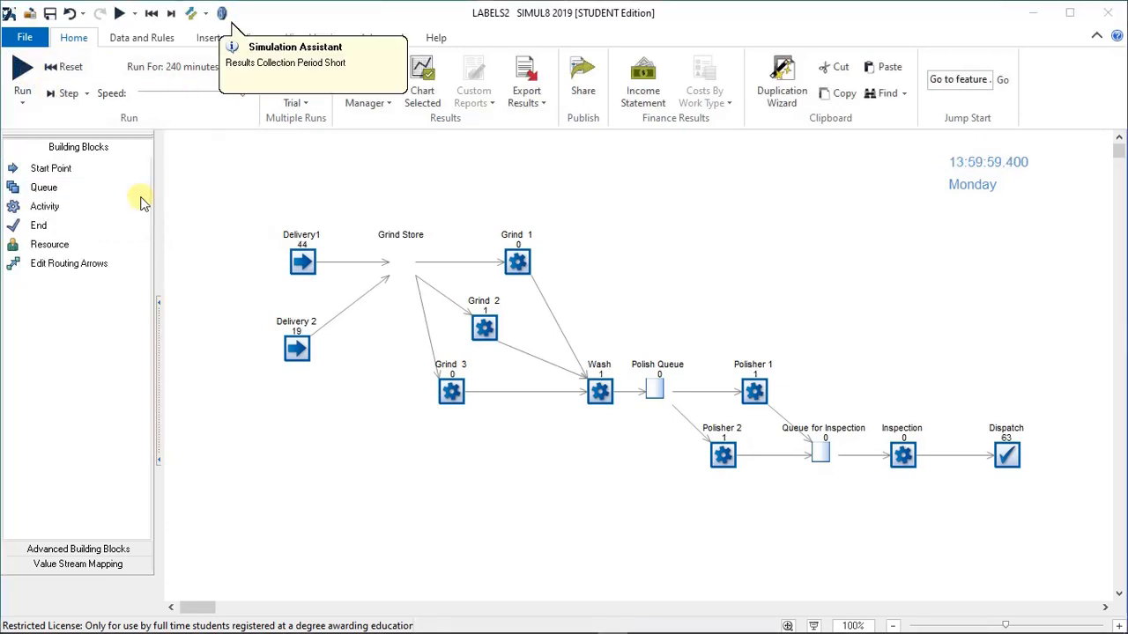
mouse_move(1044, 438)
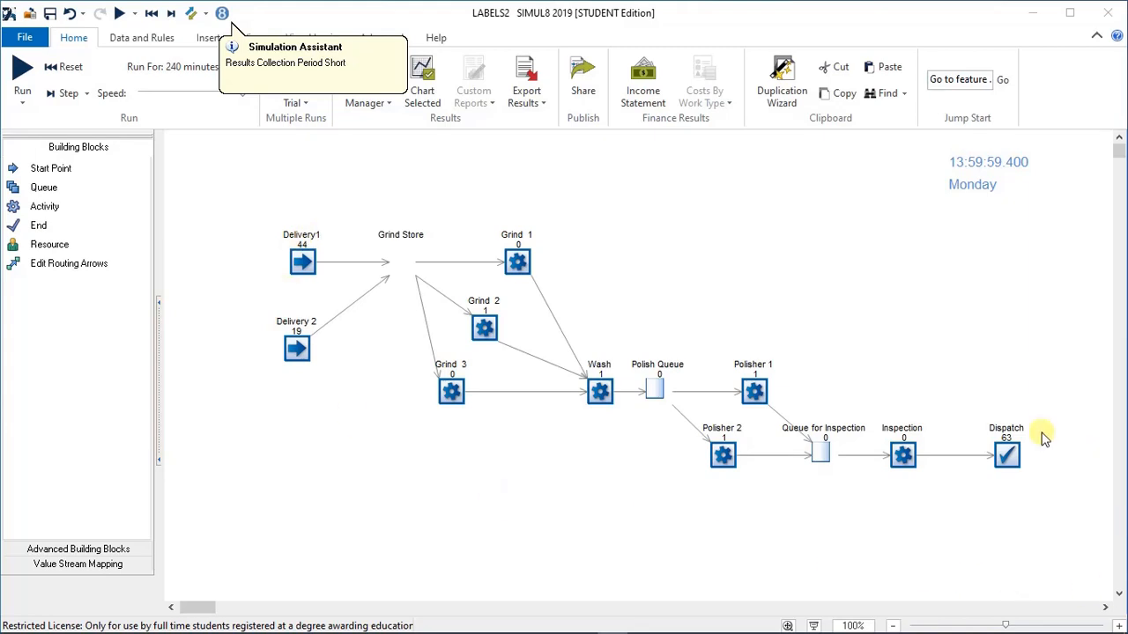
mouse_move(423, 80)
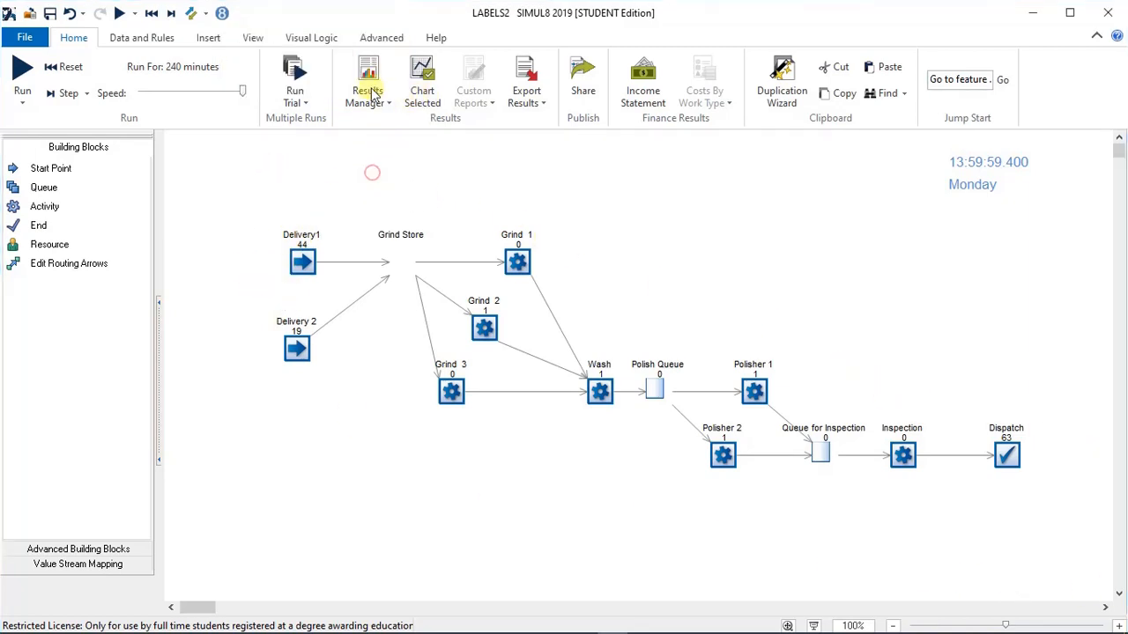
left_click(368, 84)
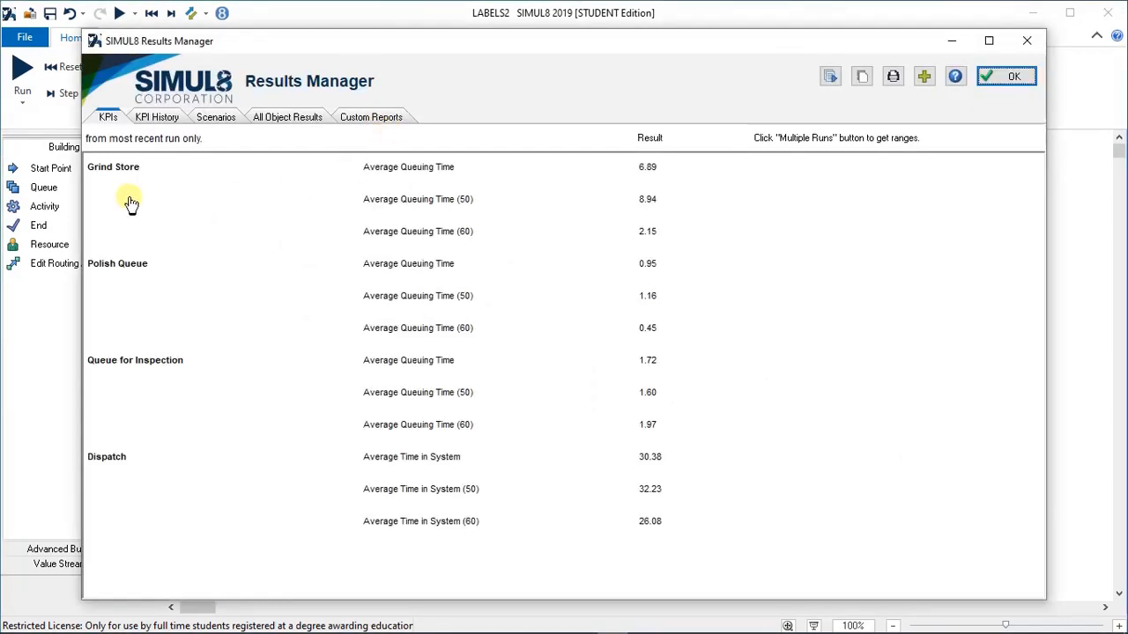
mouse_move(395, 210)
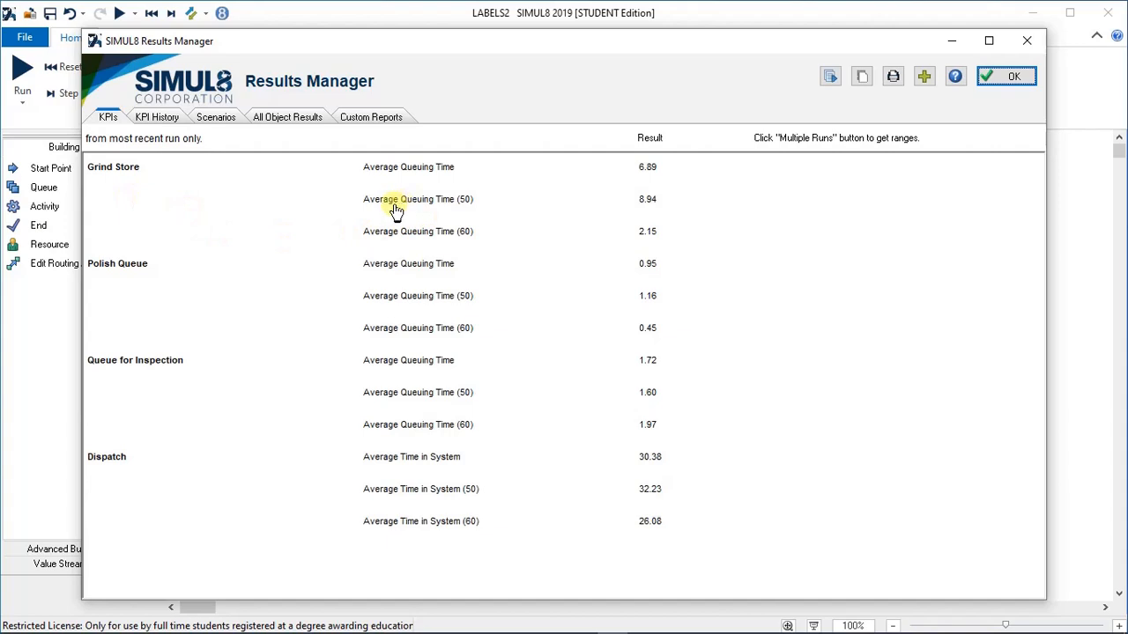
mouse_move(469, 204)
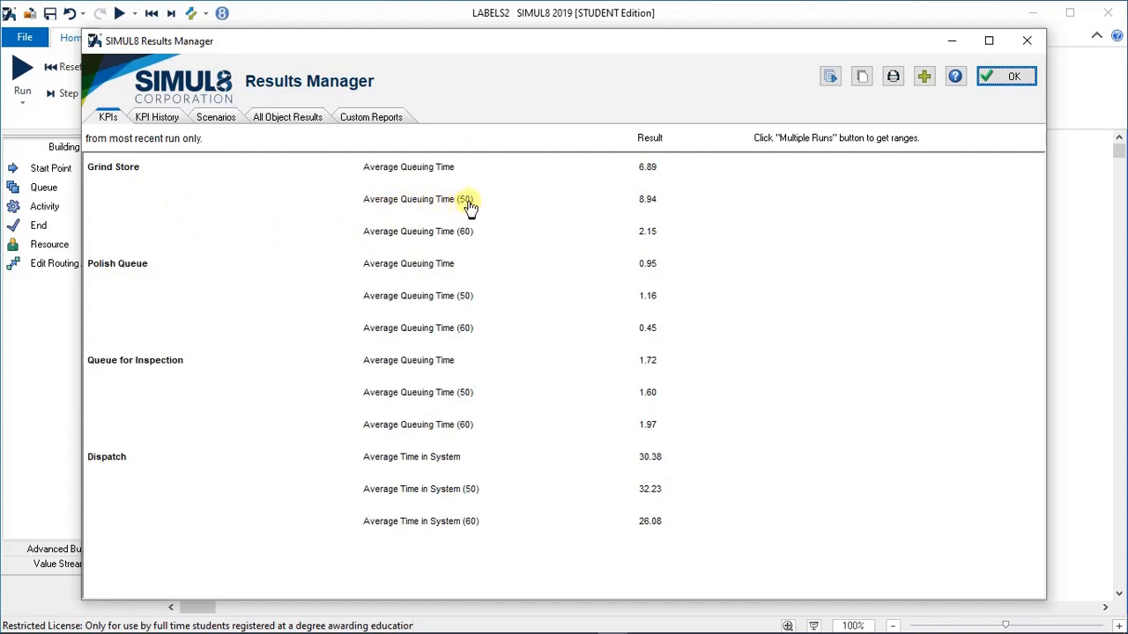
mouse_move(438, 182)
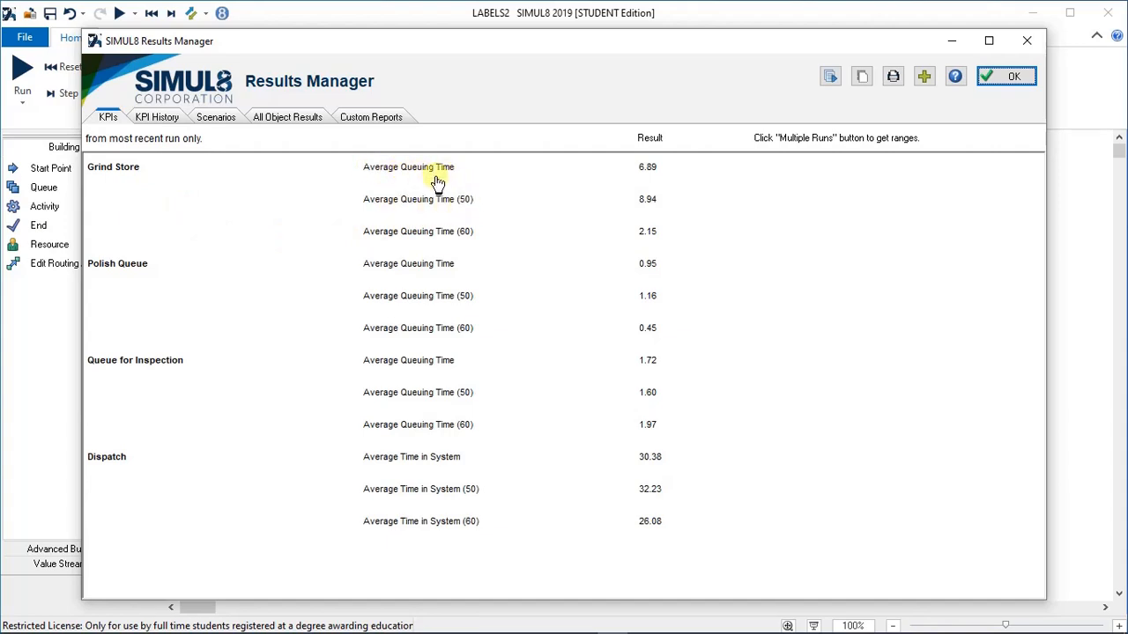
mouse_move(450, 181)
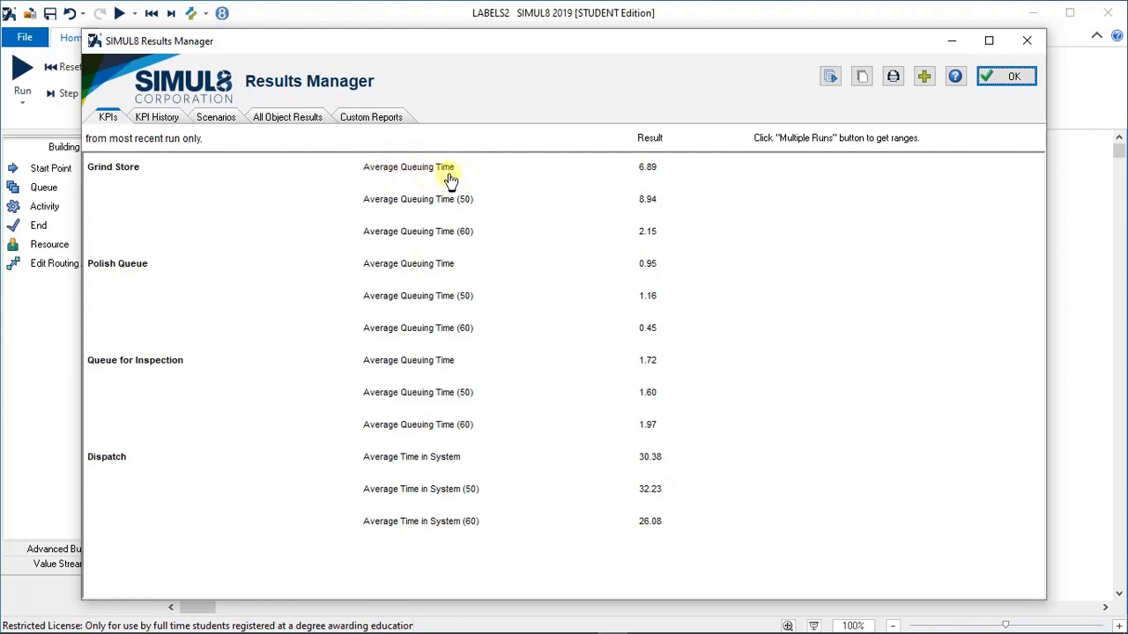
mouse_move(418, 192)
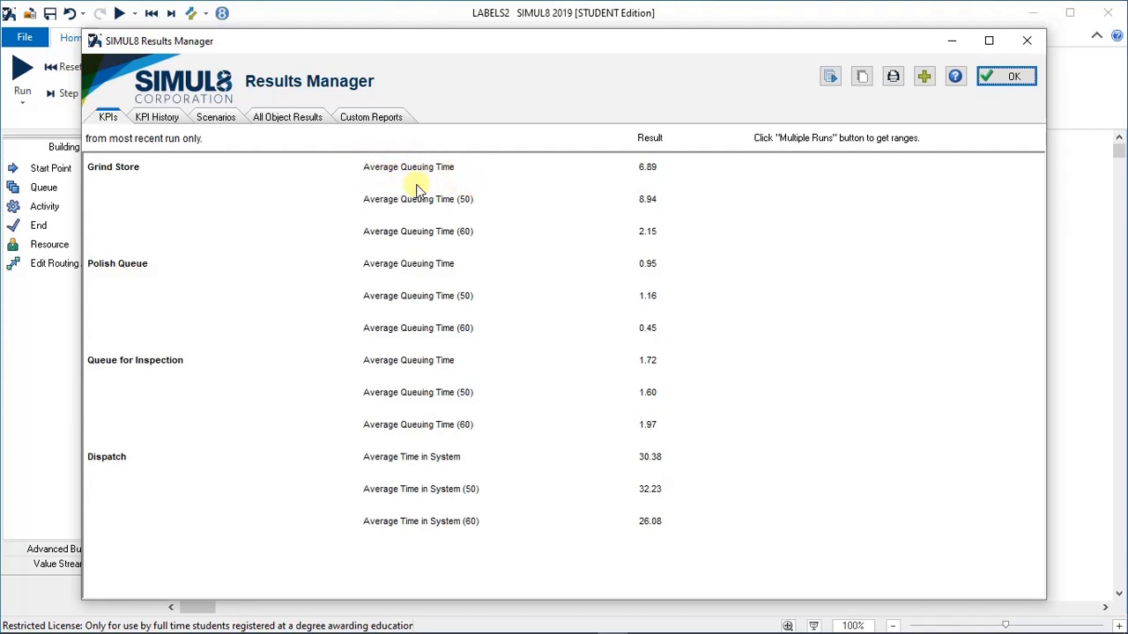
mouse_move(392, 201)
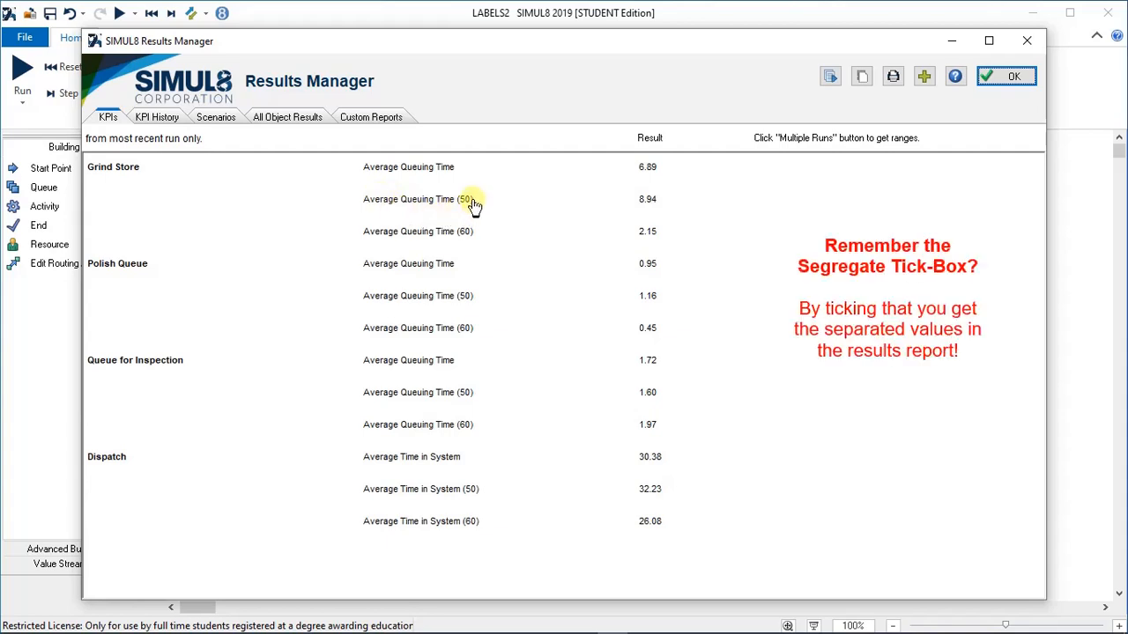
mouse_move(379, 236)
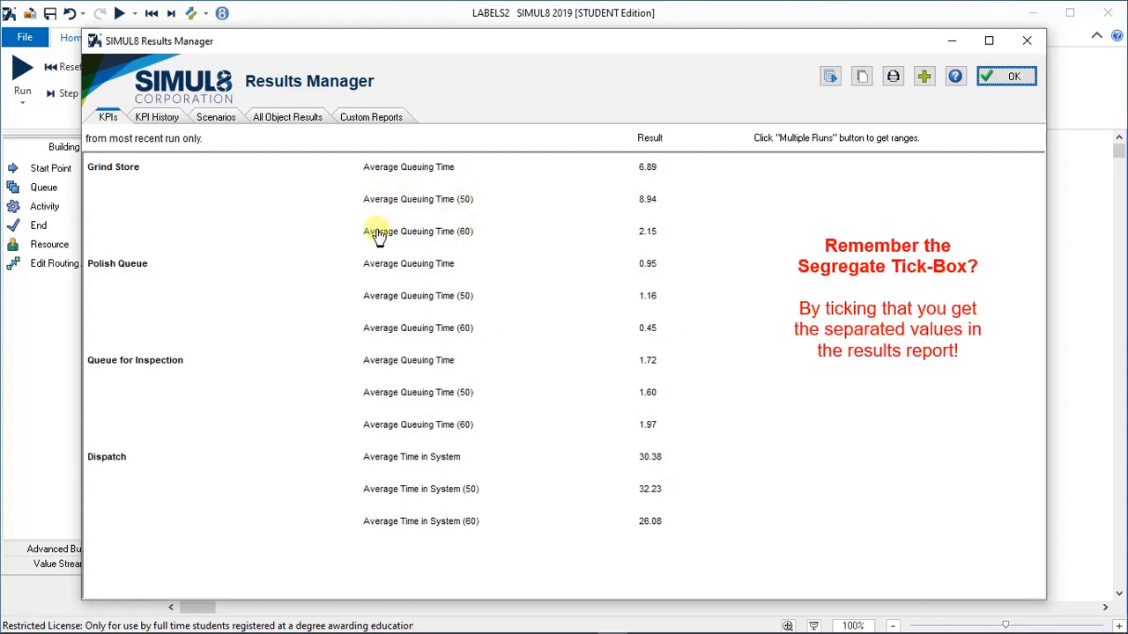
mouse_move(453, 244)
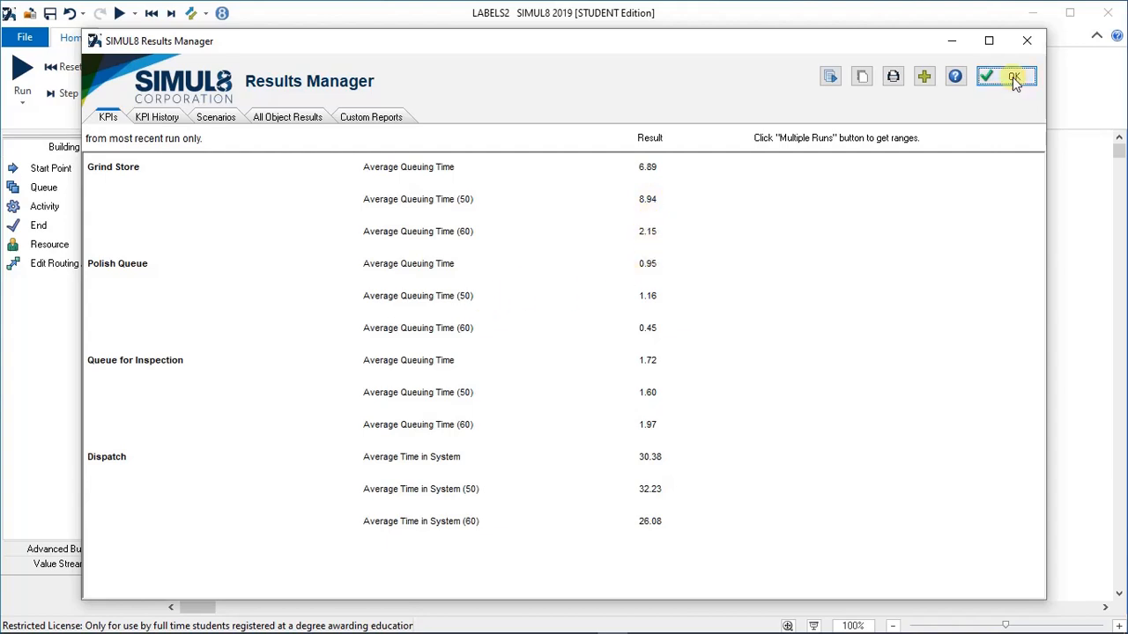
left_click(1012, 77)
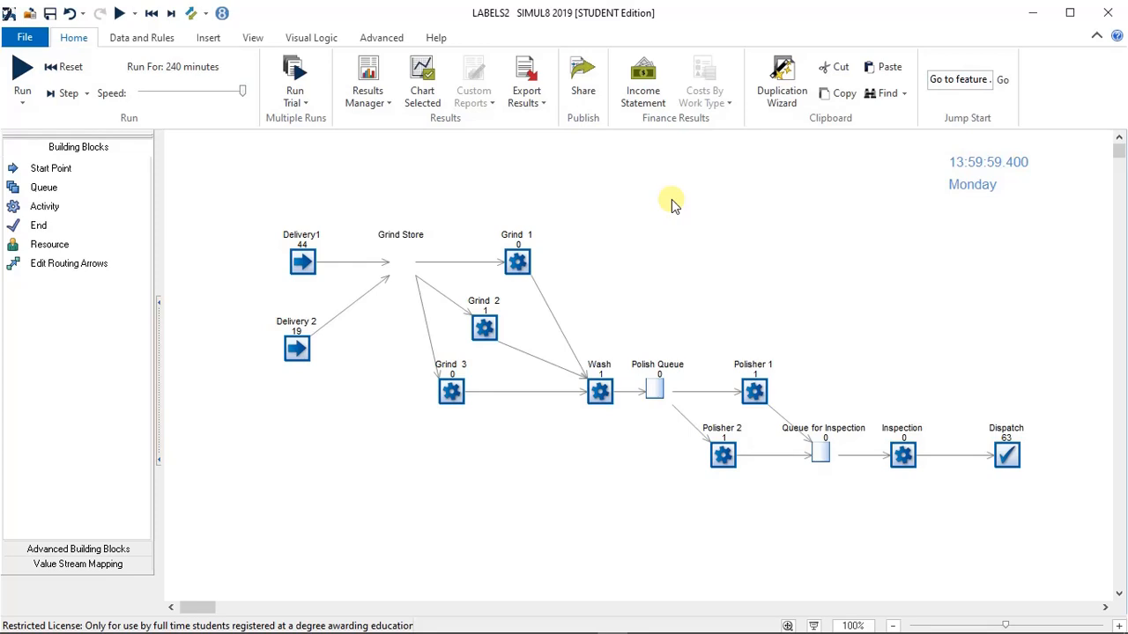
mouse_move(647, 219)
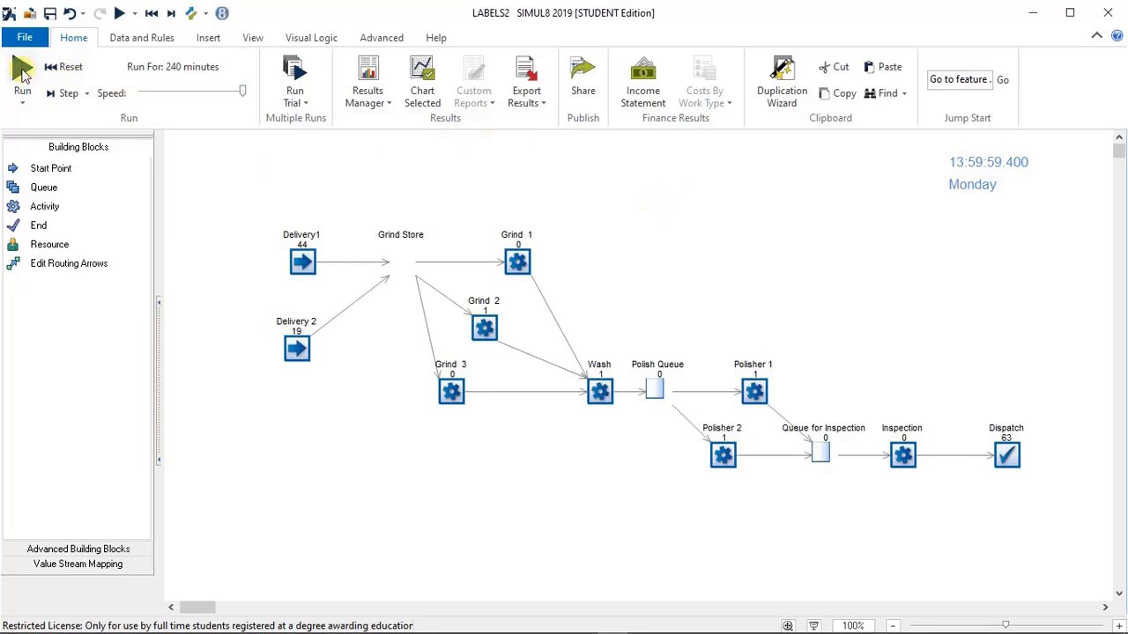
mouse_move(22, 74)
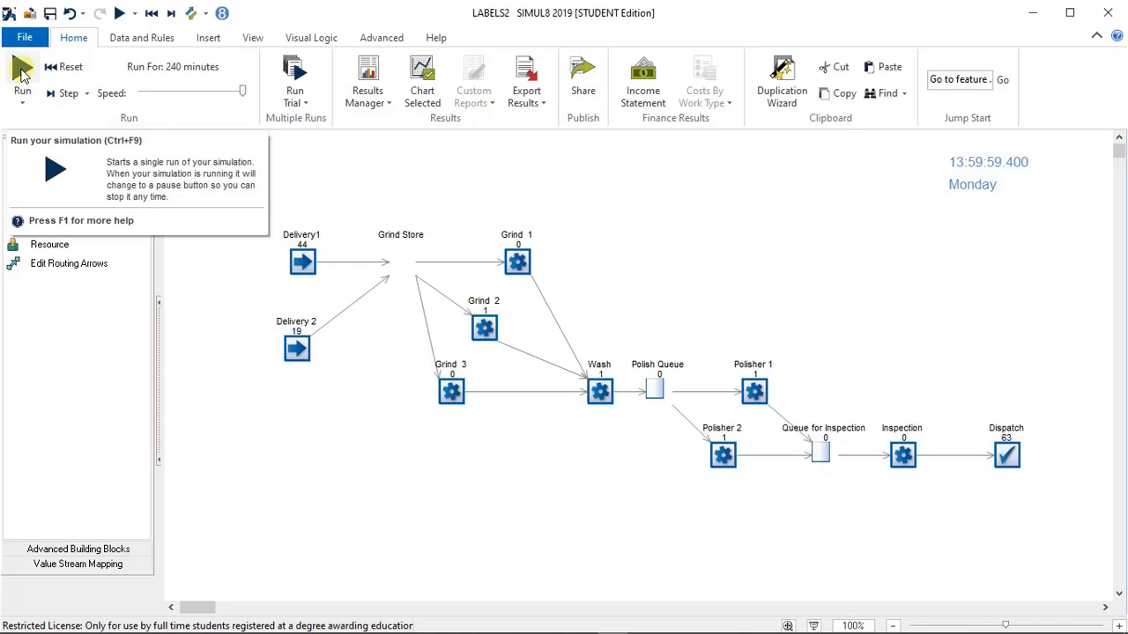